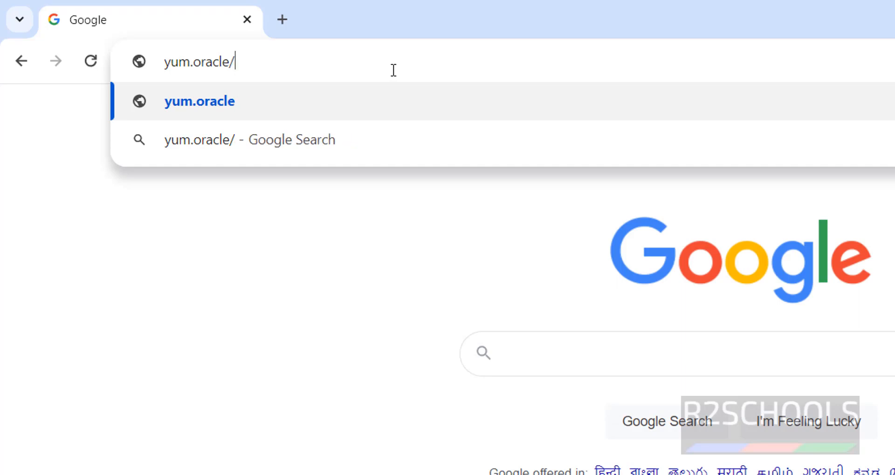
Navigate from yum.oracle.com to the Oracle Linux Installation Media page's x86_64 ISO table.
key("Enter")
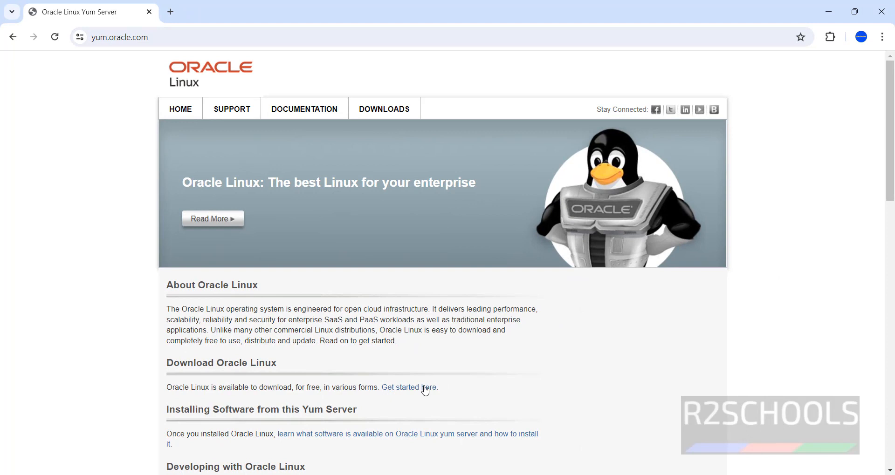
left_click(408, 387)
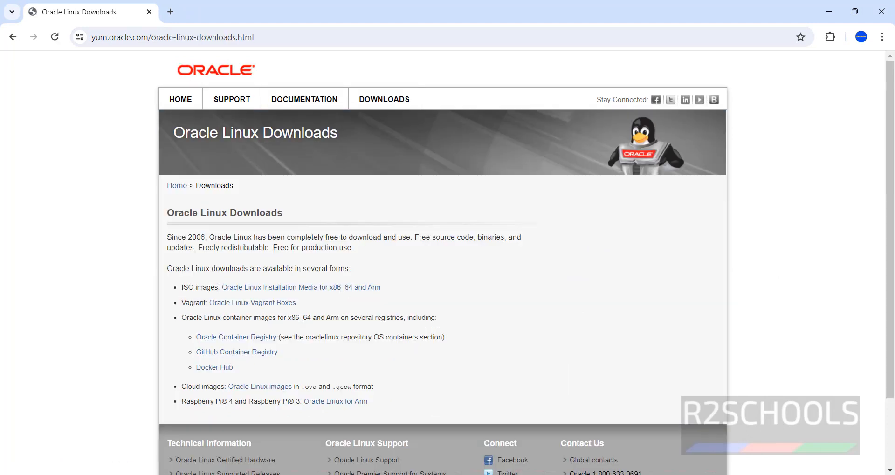
mouse_move(323, 292)
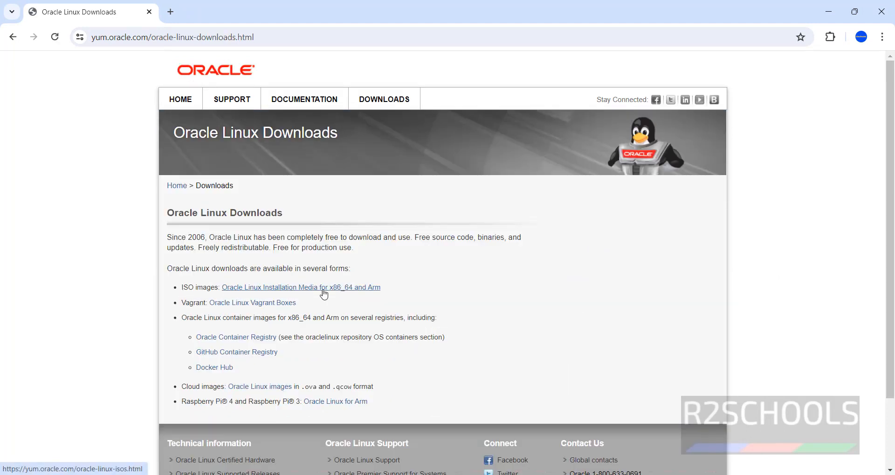
left_click(301, 287)
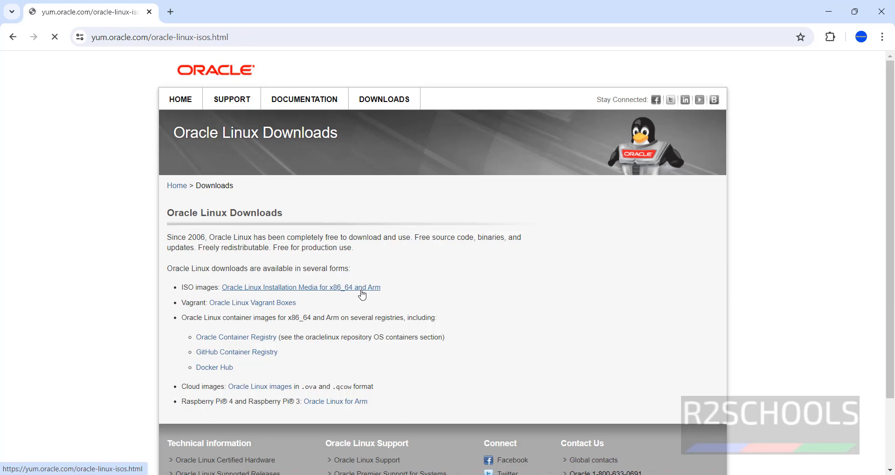
left_click(301, 287)
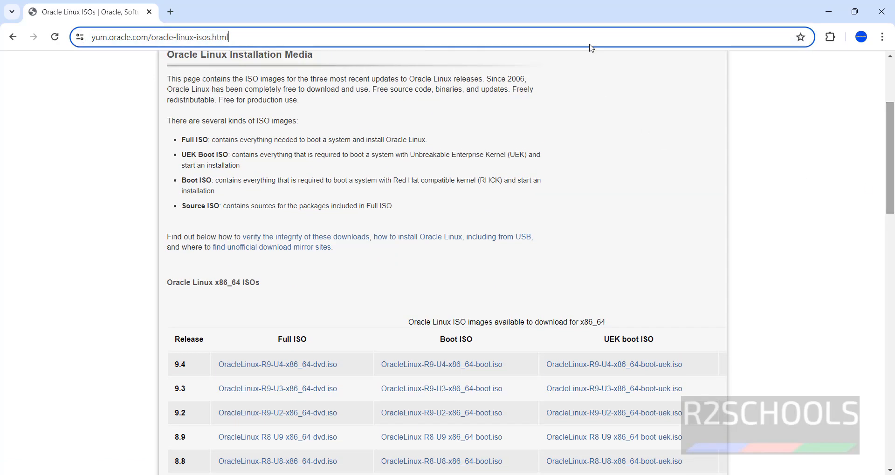
scroll("down", 3)
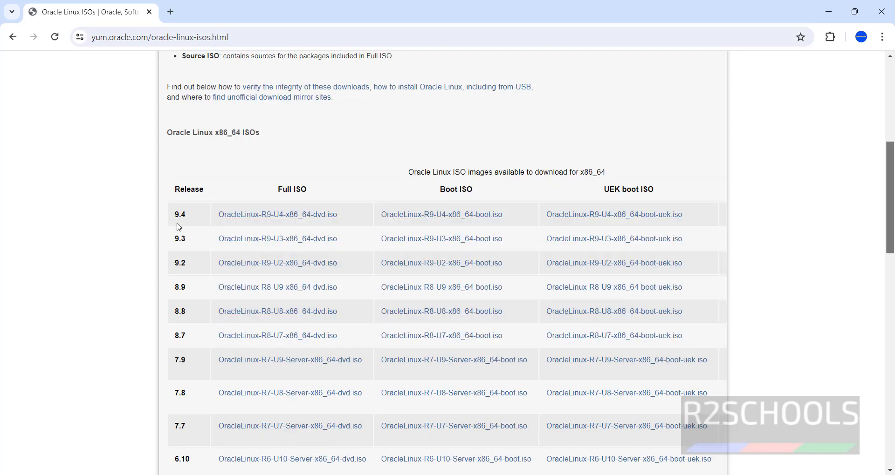
mouse_move(243, 313)
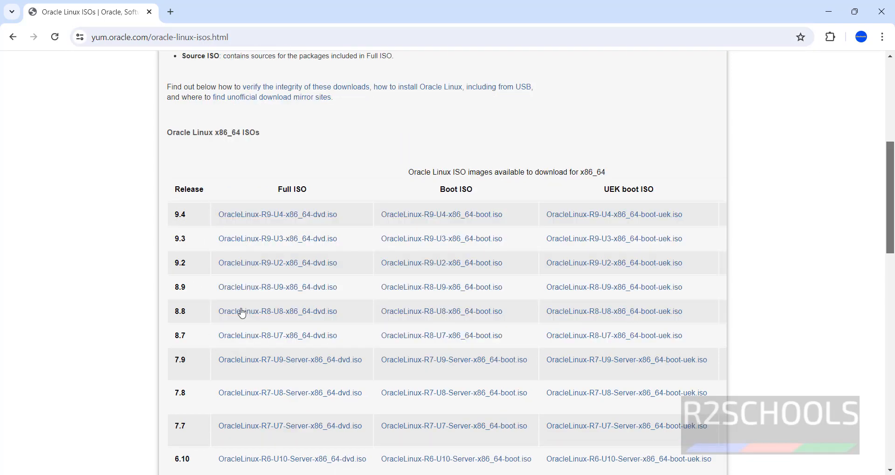
mouse_move(607, 189)
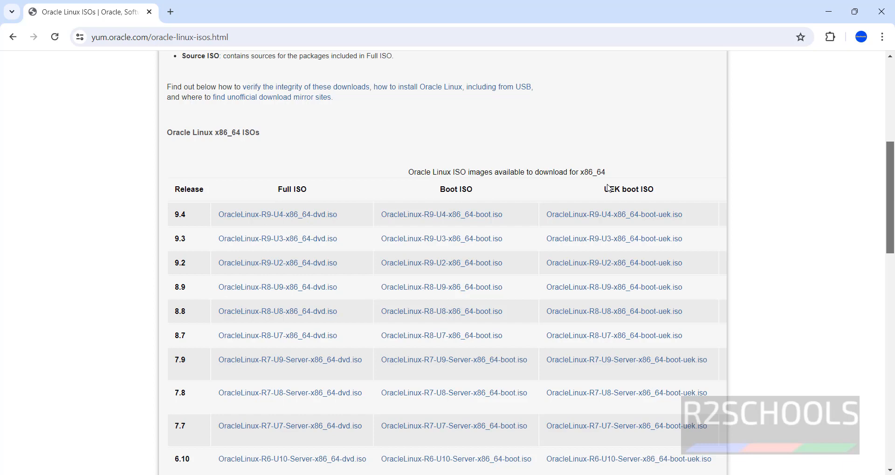
mouse_move(216, 234)
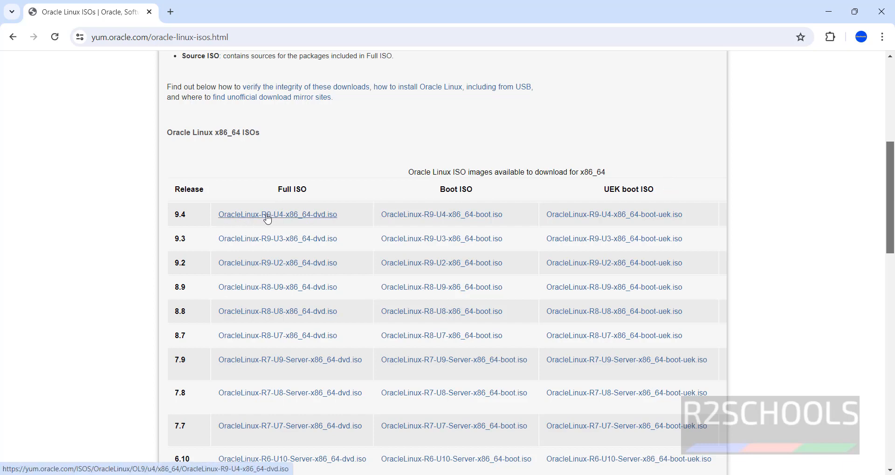
Start the 9.4 Full ISO download, then cancel it in chrome://downloads.
left_click(277, 214)
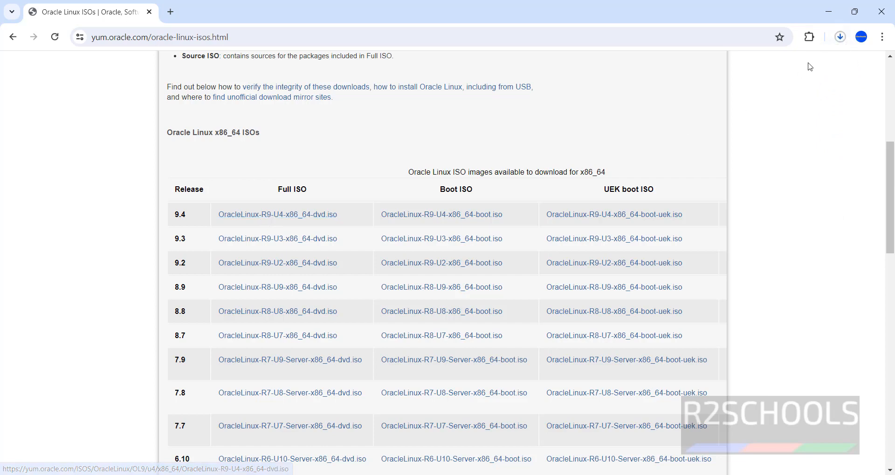
left_click(839, 37)
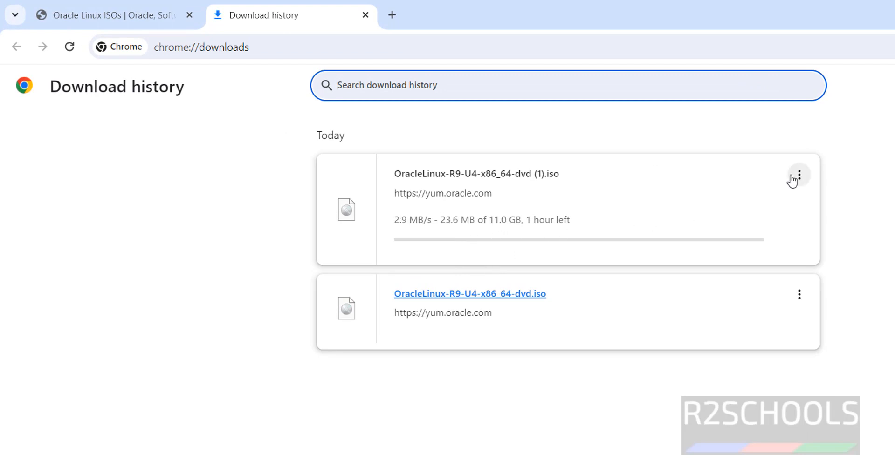
left_click(798, 175)
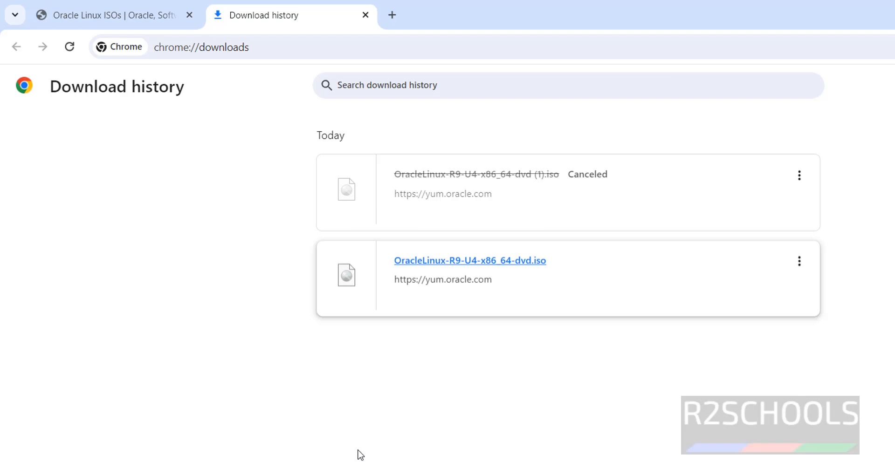
mouse_move(318, 419)
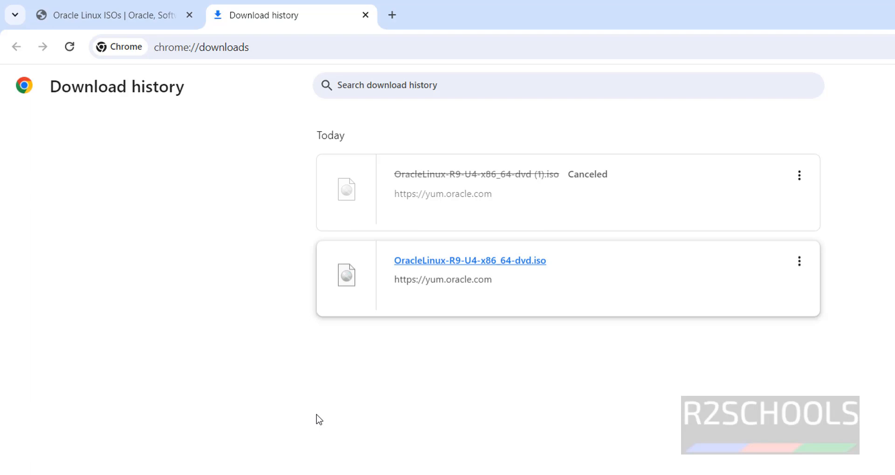
mouse_move(271, 365)
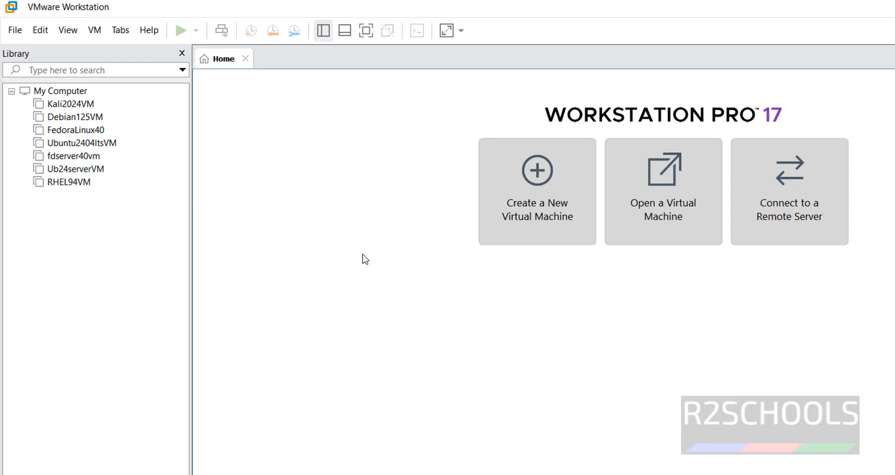
mouse_move(525, 196)
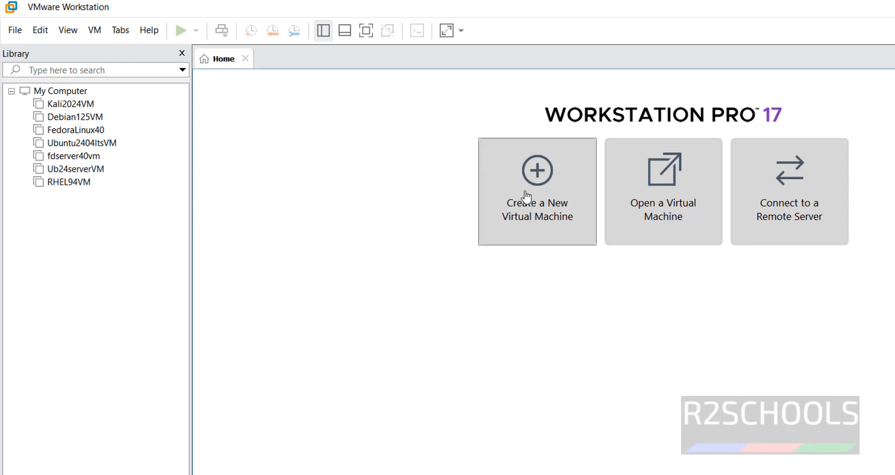
Begin a new VM using installer image OracleLinux-R9-U4-x86_64-dvd.iso and advance to guest OS selection.
left_click(536, 191)
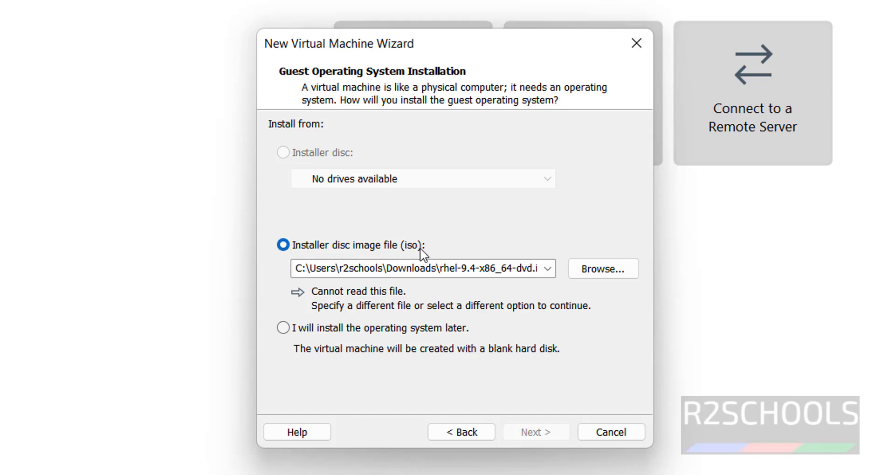
left_click(602, 268)
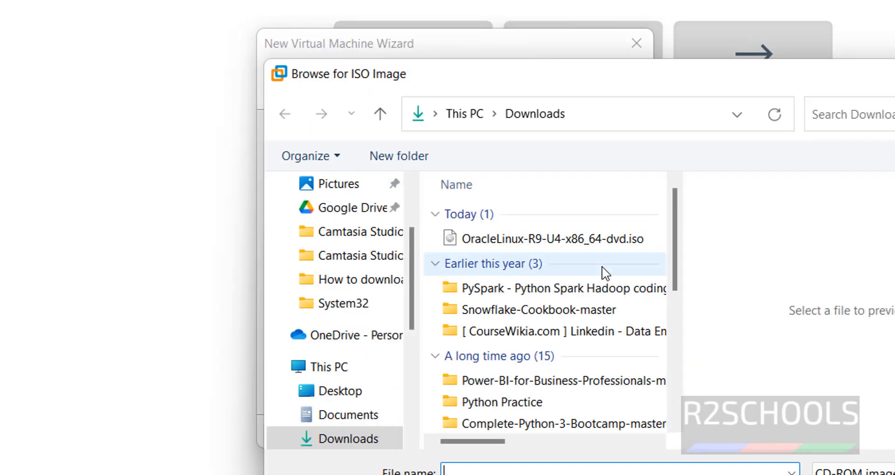
left_click(551, 238)
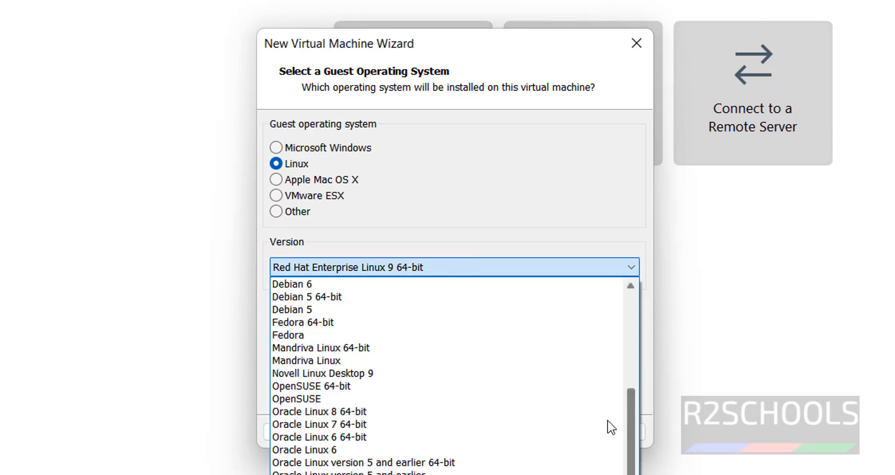
mouse_move(319, 412)
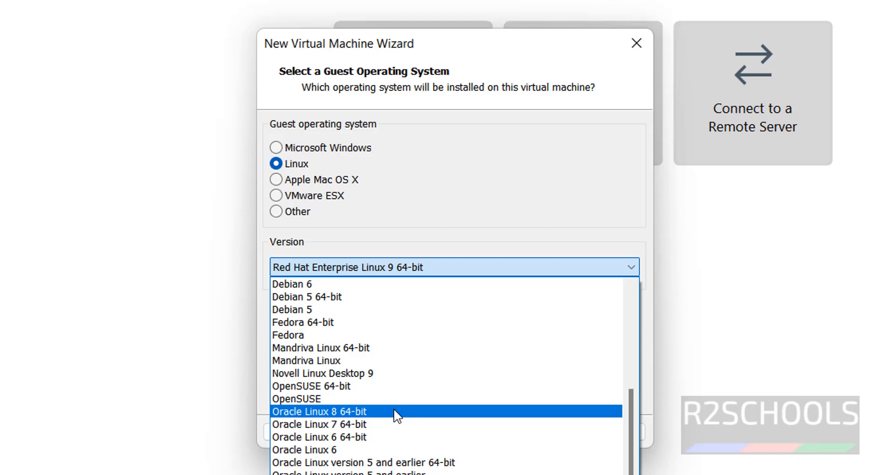
Choose Oracle Linux 8 64-bit, name the VM Oracle94VM, and store it in H:\VMS\Oracle94VM.
left_click(319, 412)
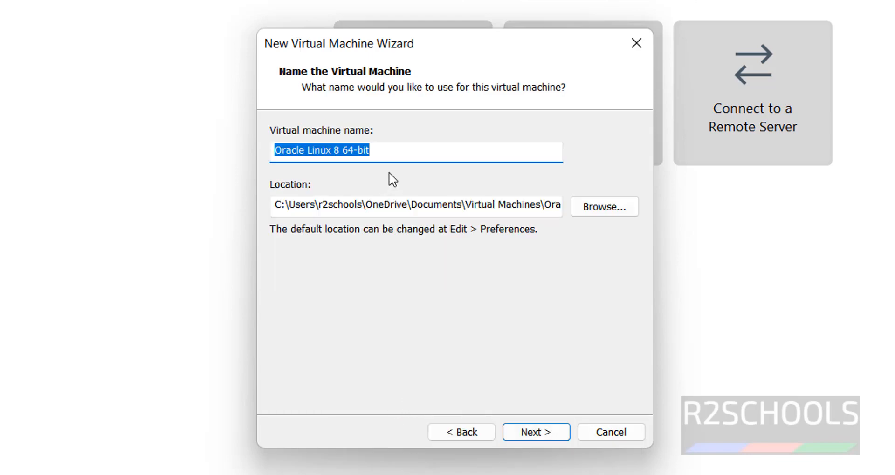
type("Oracle94VM")
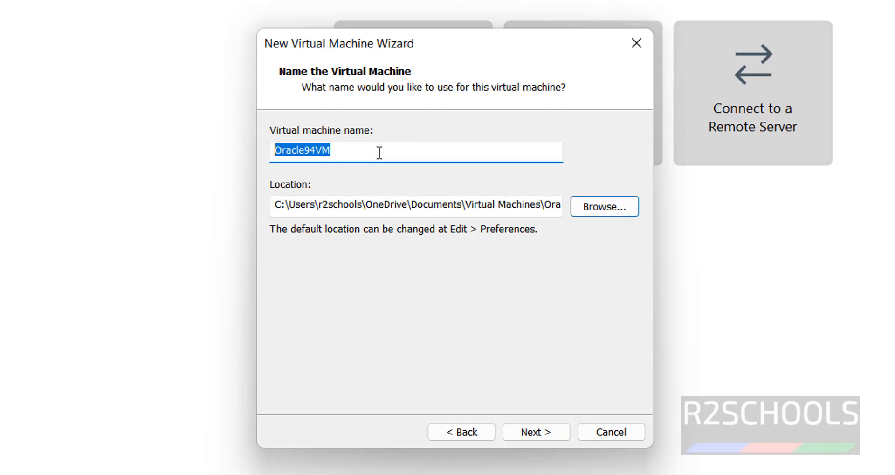
left_click(603, 206)
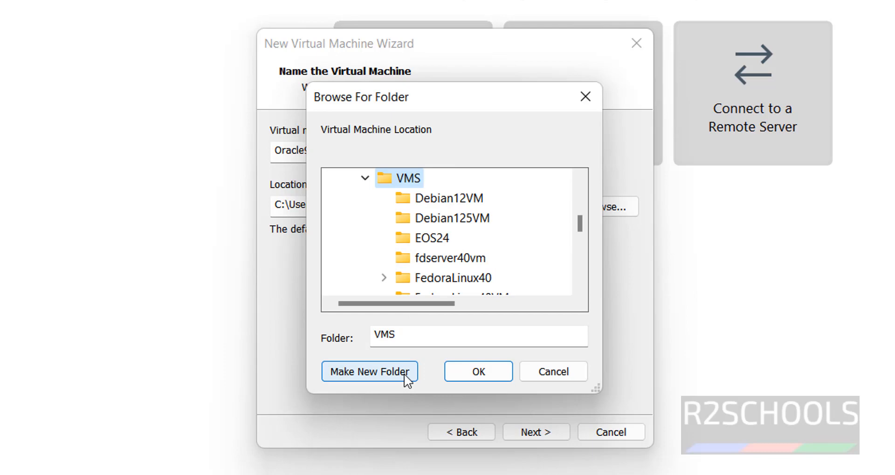
left_click(369, 371)
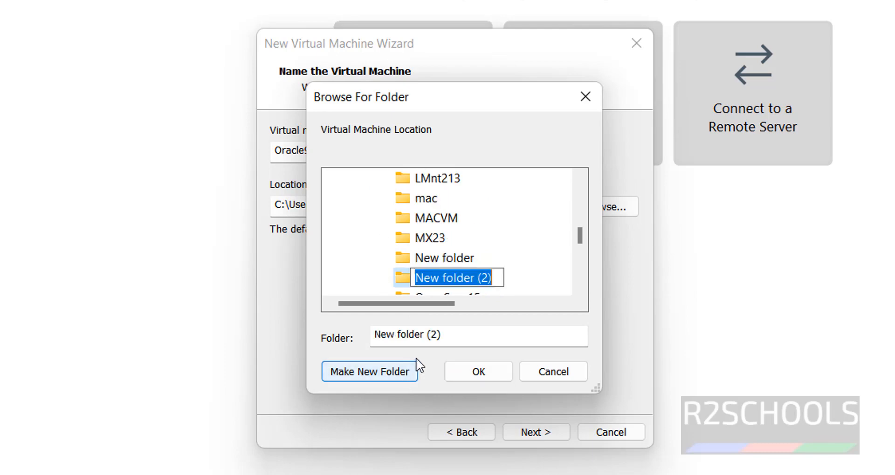
type("Oracle94")
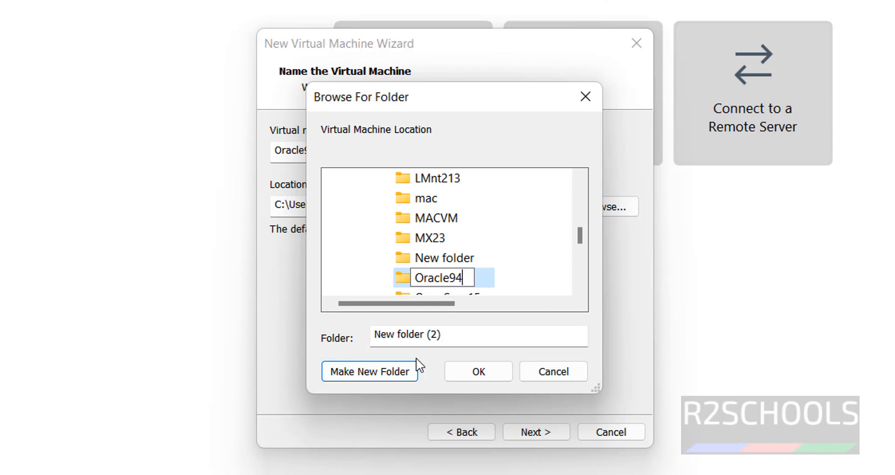
type("VM")
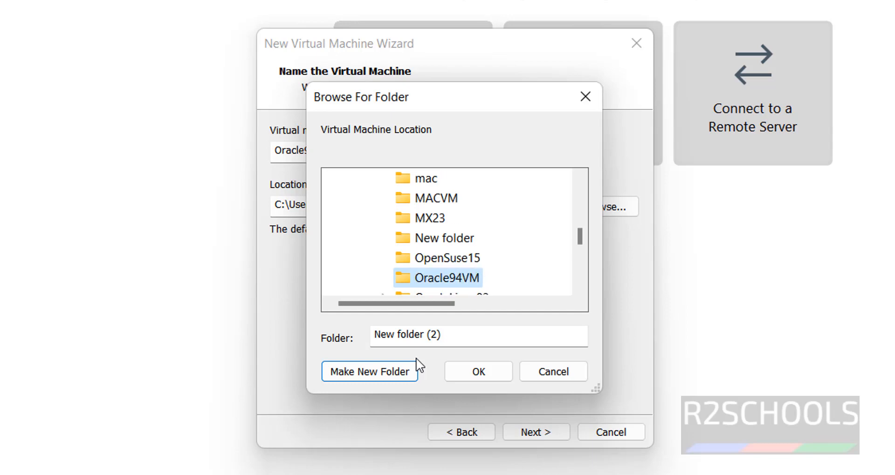
left_click(477, 371)
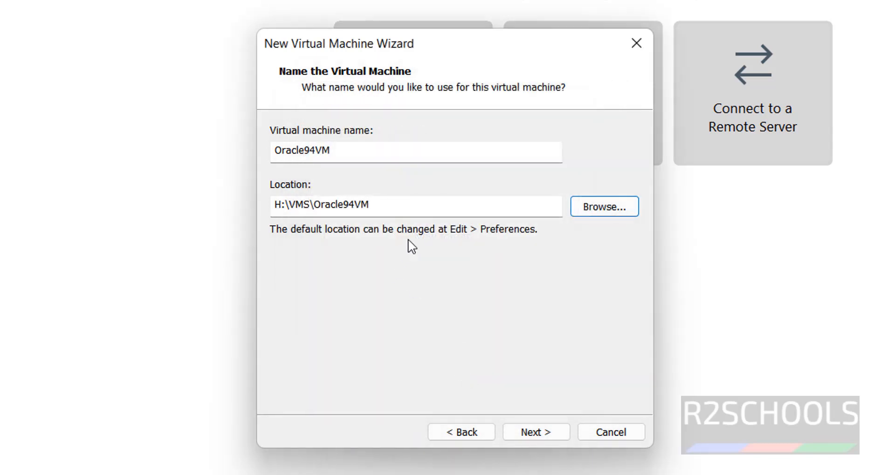
triple_click(399, 205)
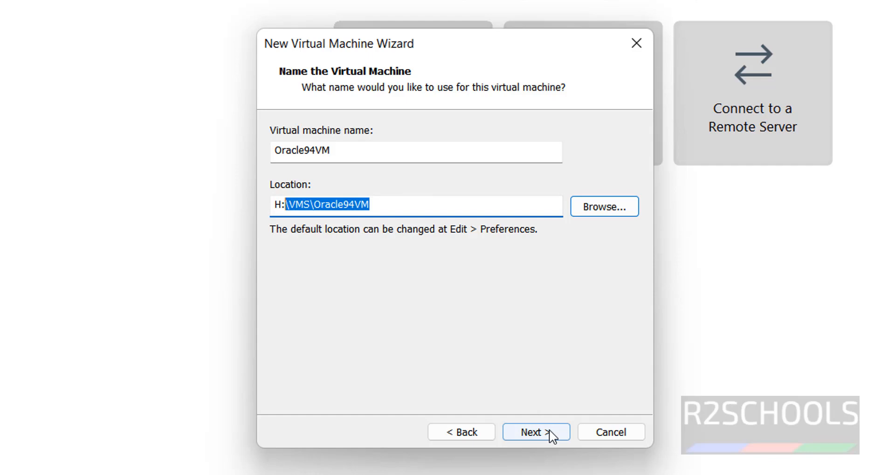
Keep a 100 GB single-file virtual disk and reach the settings summary.
left_click(536, 432)
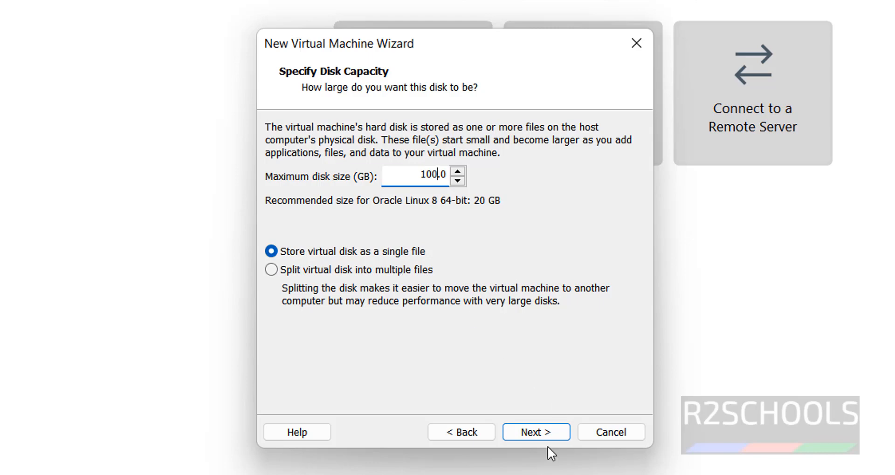
left_click(534, 432)
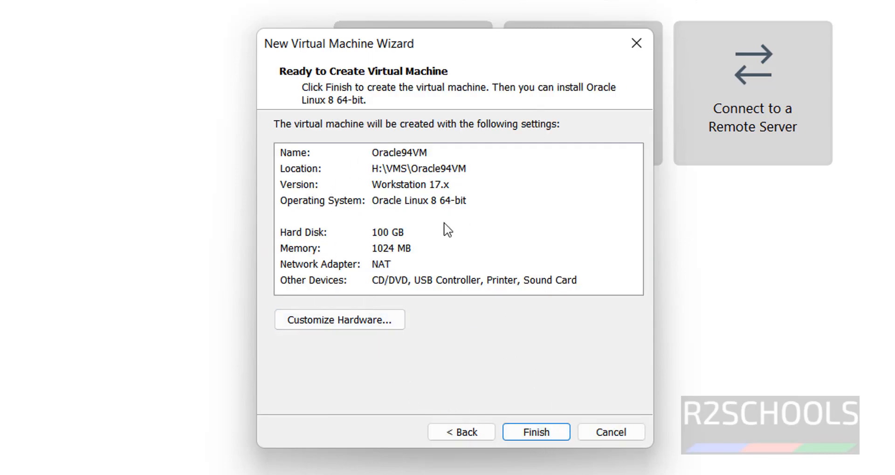
mouse_move(361, 310)
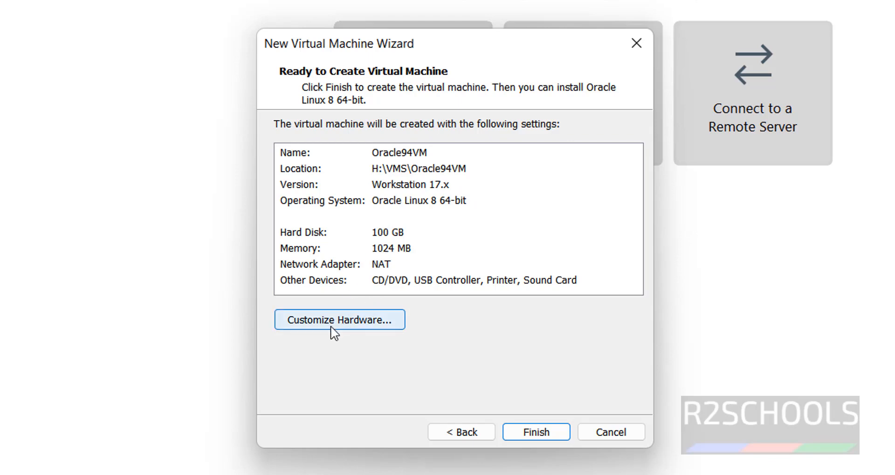
In Customize Hardware, drag the memory slider up to 4096 MB.
left_click(339, 320)
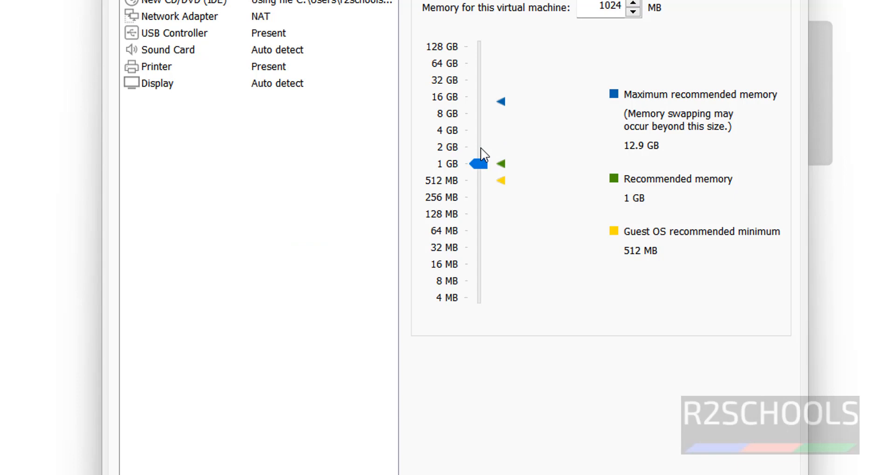
left_click_drag(478, 162, 478, 144)
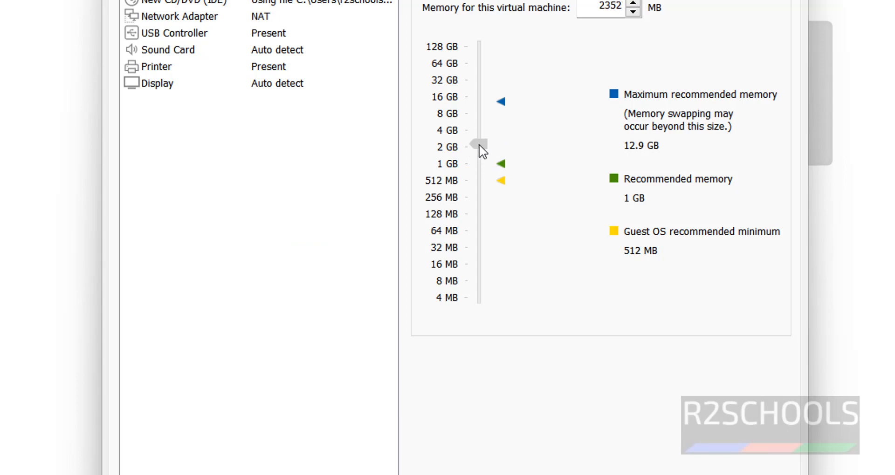
left_click_drag(478, 146, 478, 130)
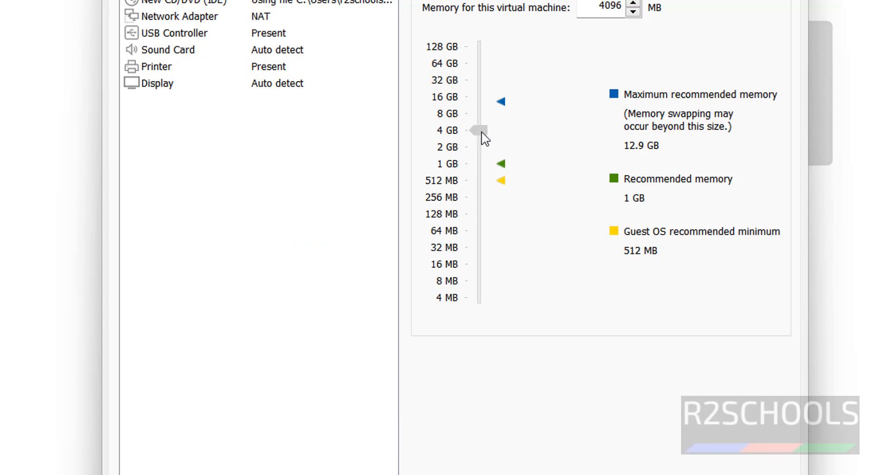
left_click(478, 130)
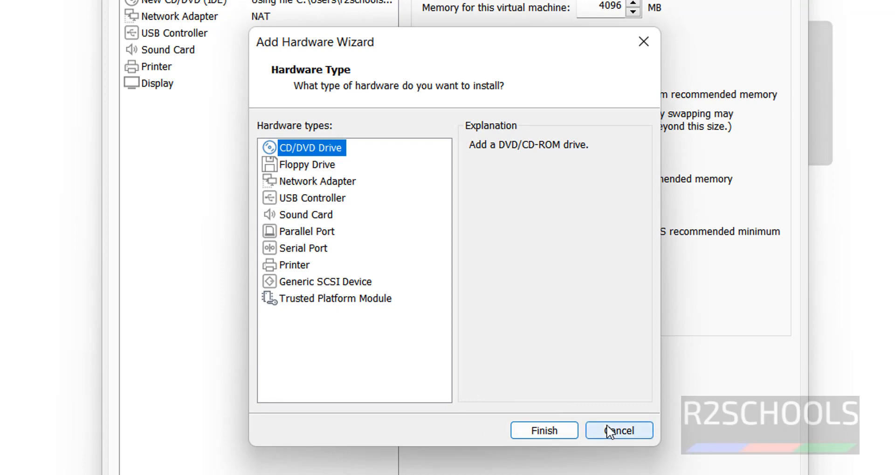
left_click(618, 430)
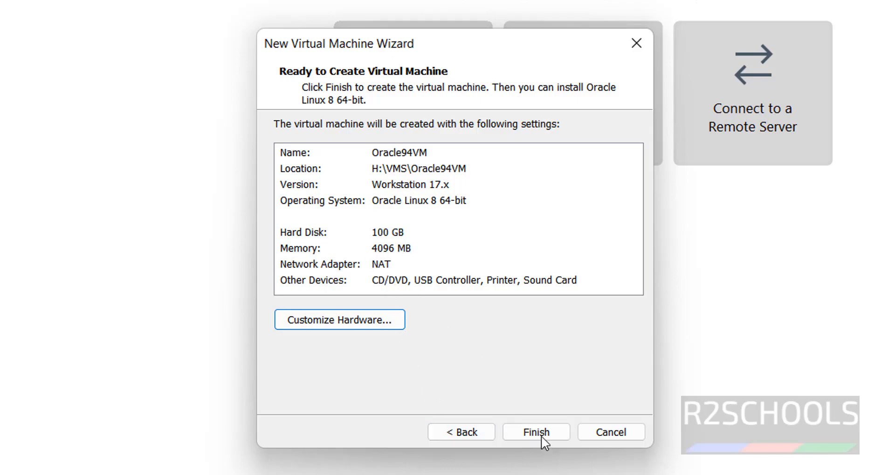
Finish the wizard and review the powered-off Oracle94VM tab and VM menu.
left_click(535, 432)
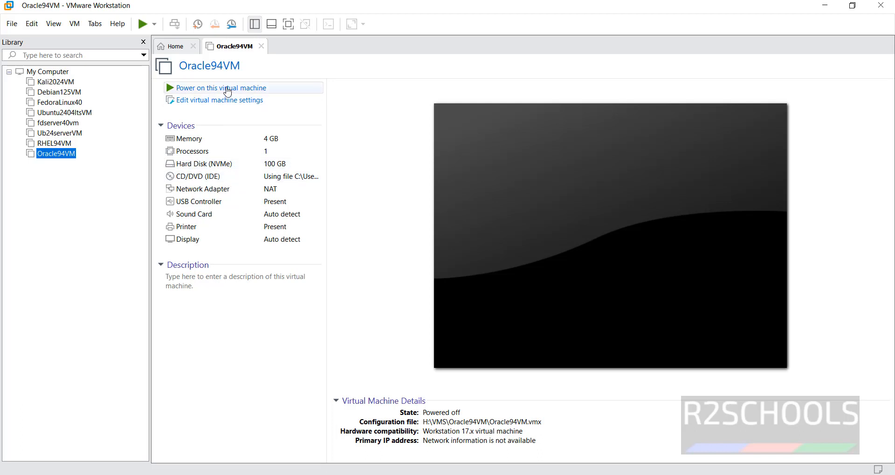
mouse_move(215, 100)
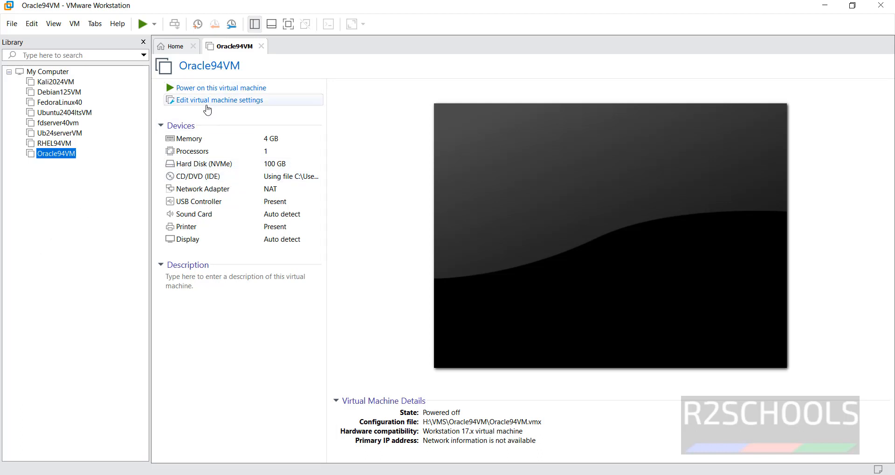
mouse_move(56, 153)
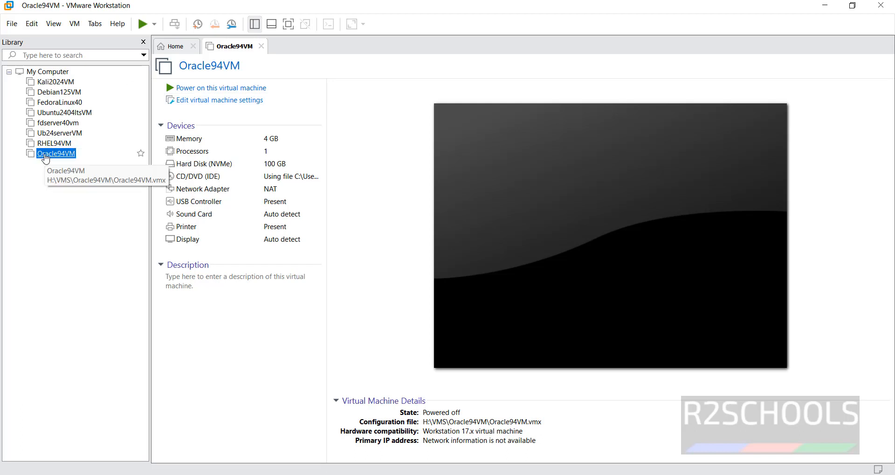
left_click(75, 23)
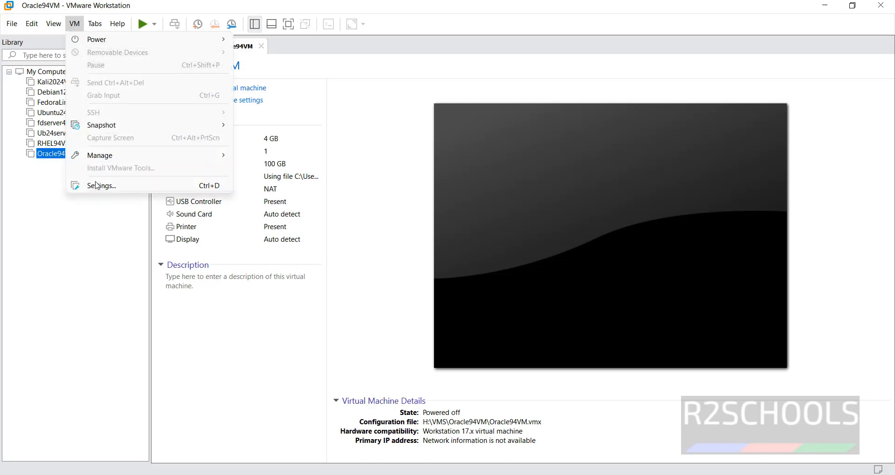
right_click(54, 153)
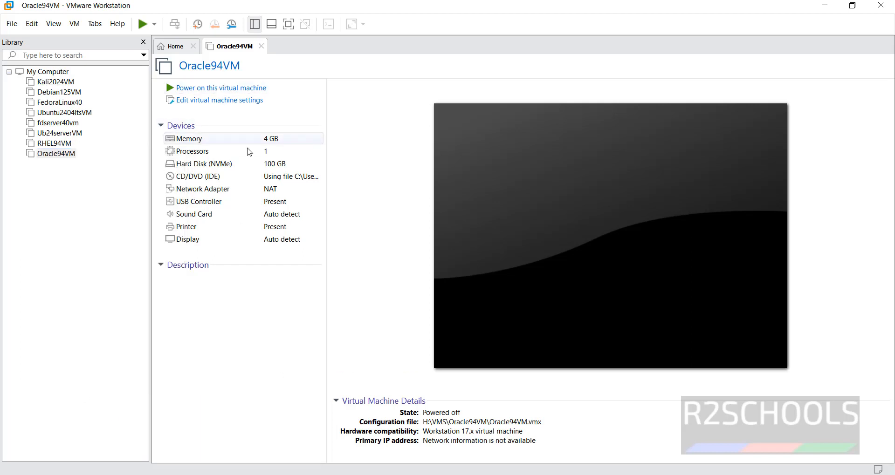
mouse_move(219, 88)
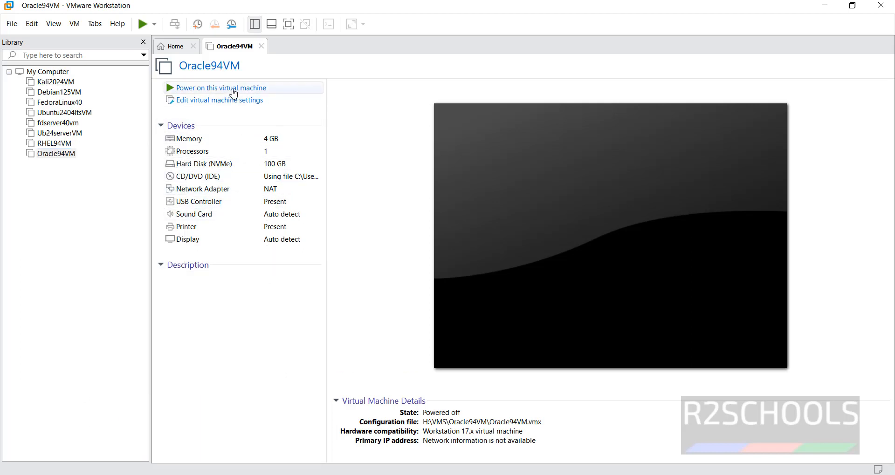
Power on Oracle94VM and focus its window until the installer welcome screen appears.
left_click(219, 87)
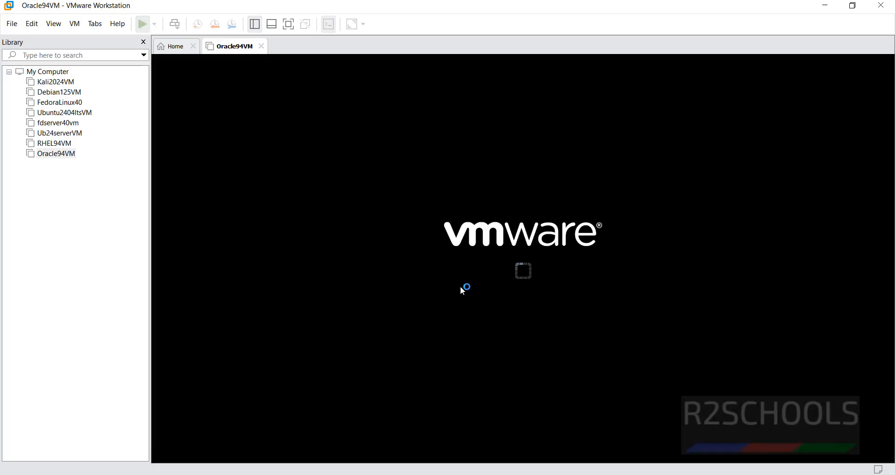
left_click(142, 24)
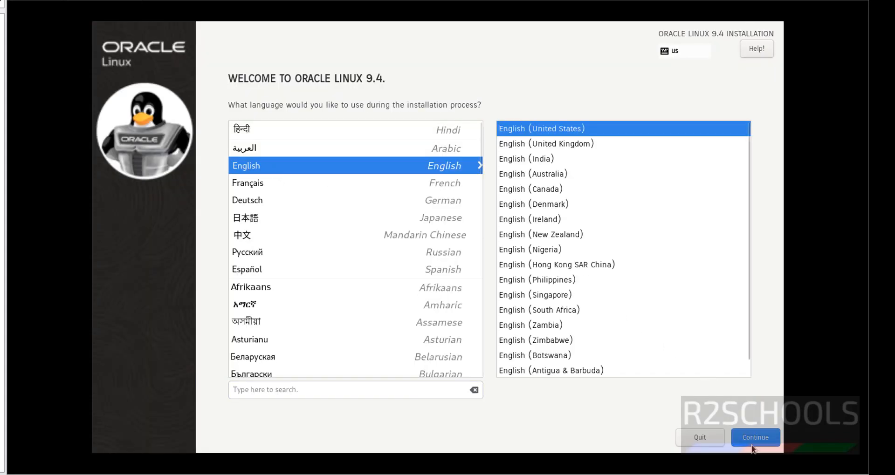
mouse_move(681, 316)
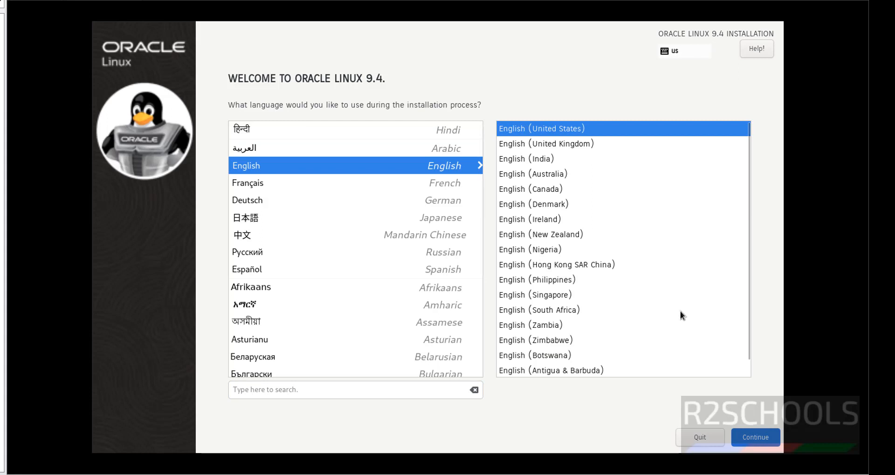
Accept English, preview Workstation in Software Selection, then keep Server with GUI.
left_click(755, 437)
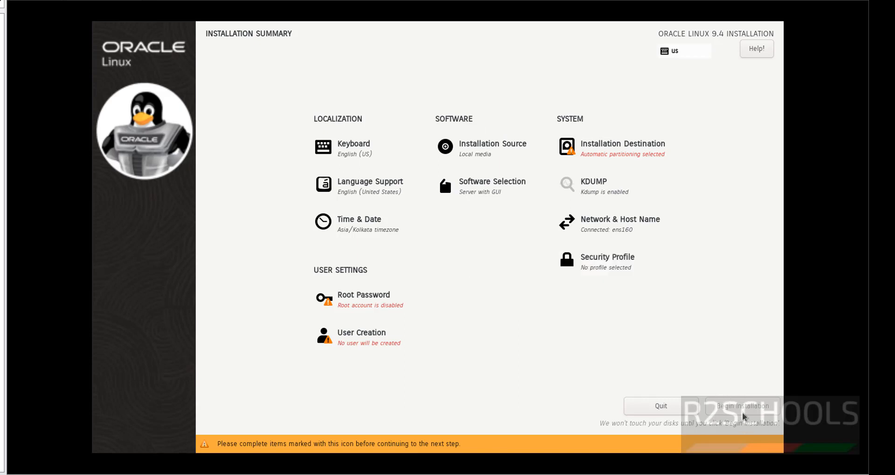
mouse_move(641, 137)
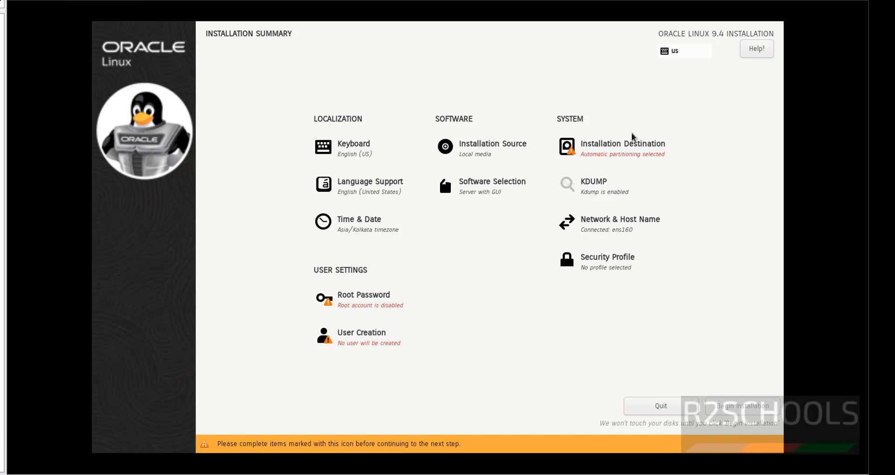
left_click(491, 181)
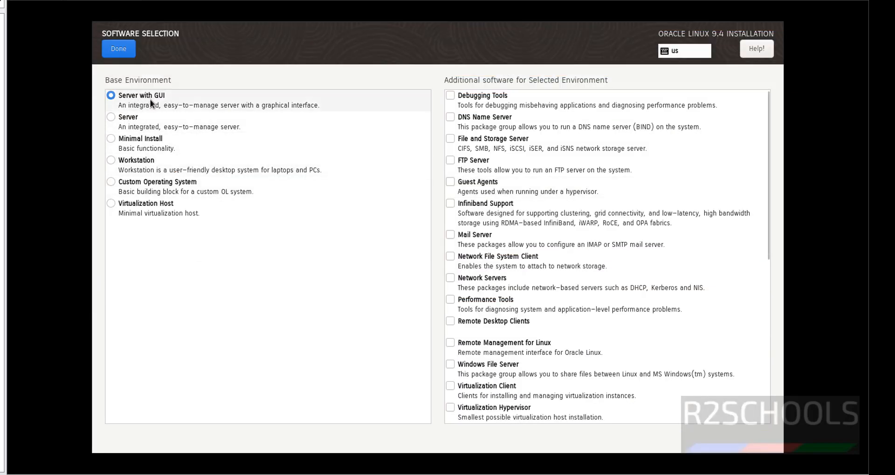
mouse_move(126, 122)
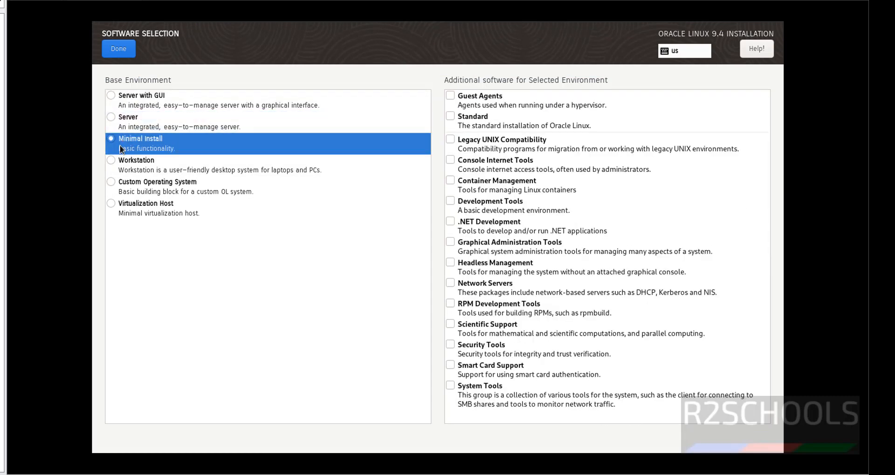
left_click(136, 160)
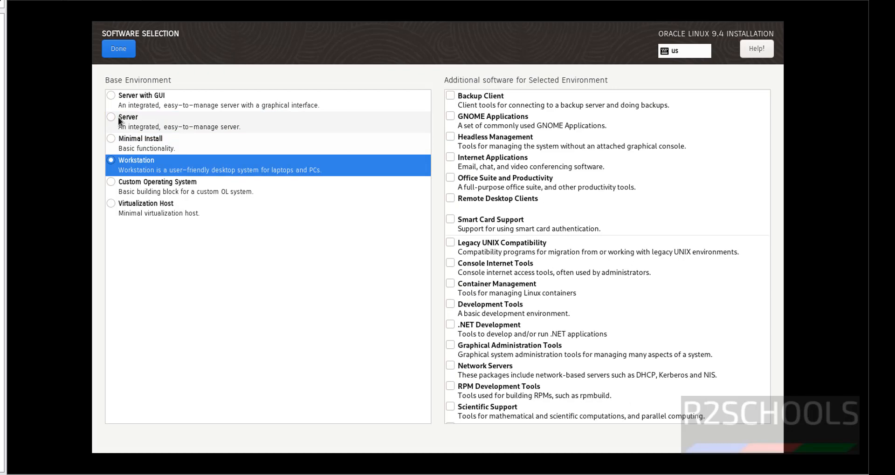
left_click(142, 95)
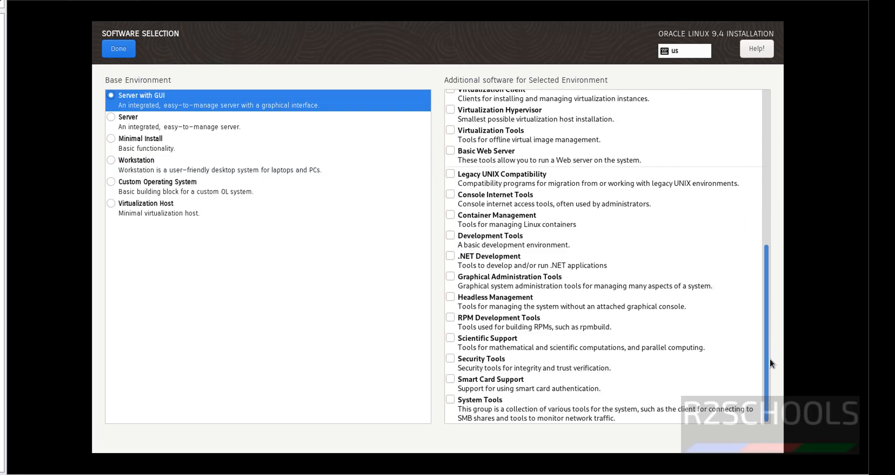
left_click(495, 297)
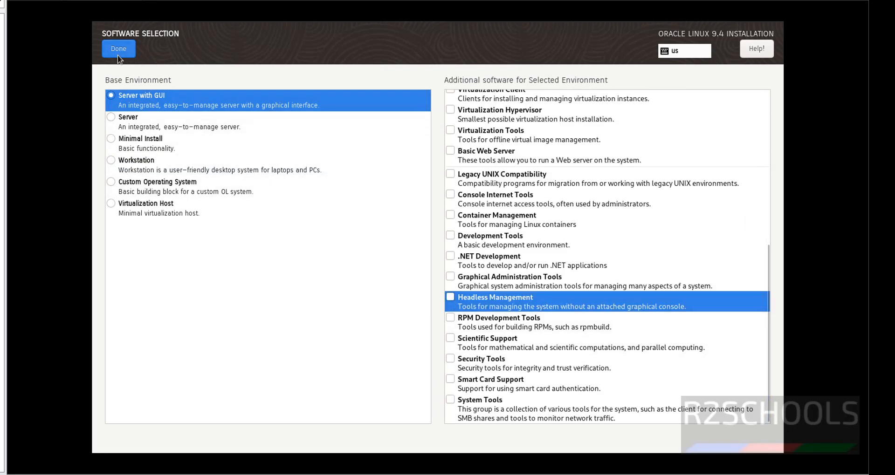
left_click(118, 48)
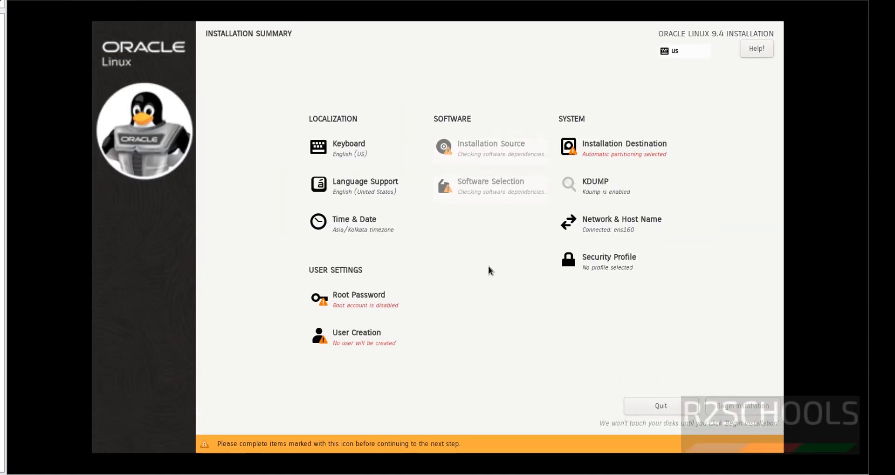
Confirm the 100 GiB NVMe disk with automatic partitioning in Installation Destination.
left_click(623, 143)
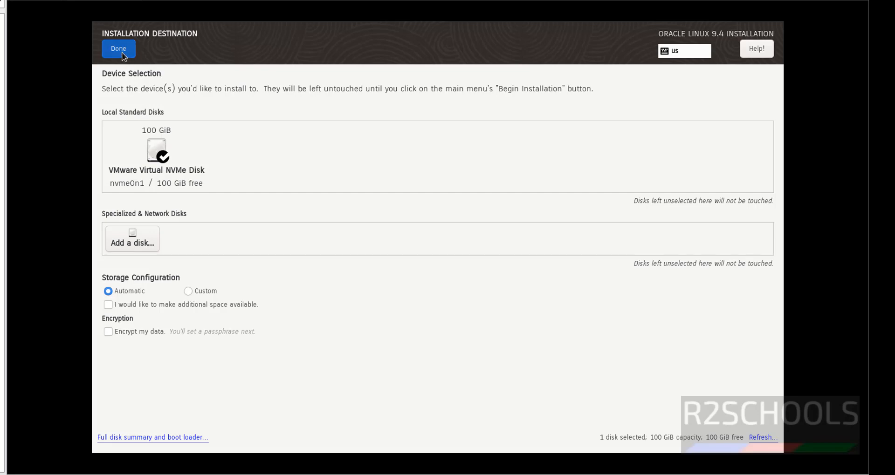
left_click(118, 48)
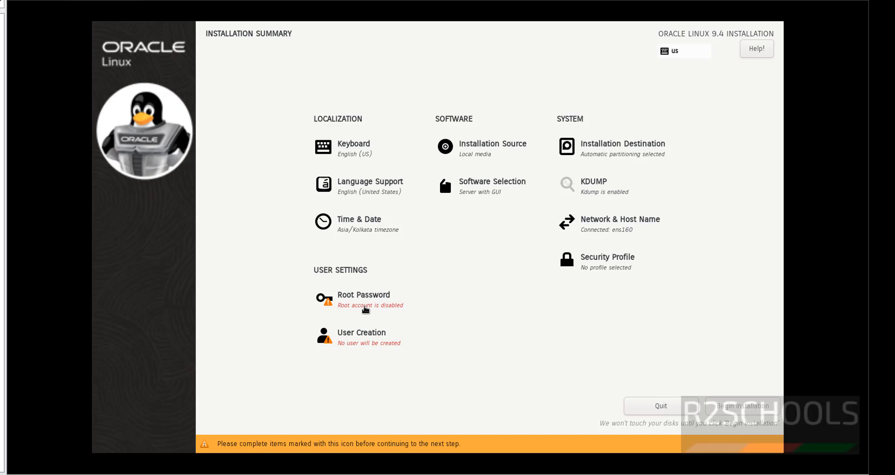
Set the root password, leaving 'Lock root account' unchecked, and confirm with Done.
left_click(363, 300)
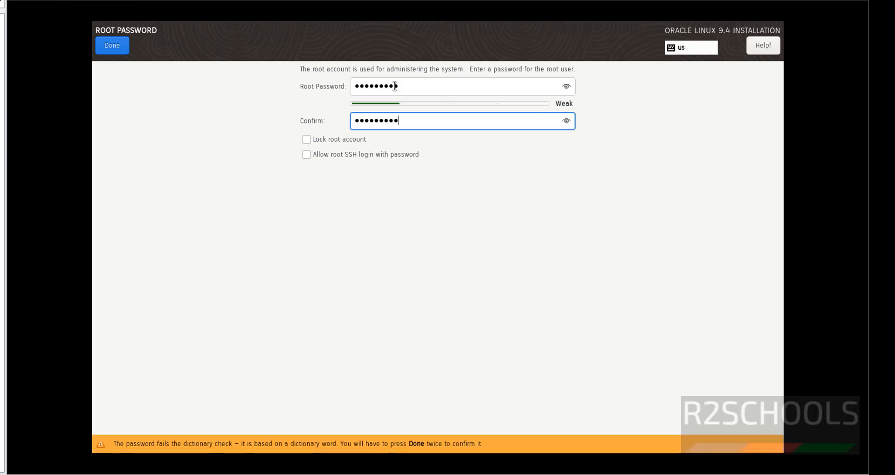
left_click(305, 139)
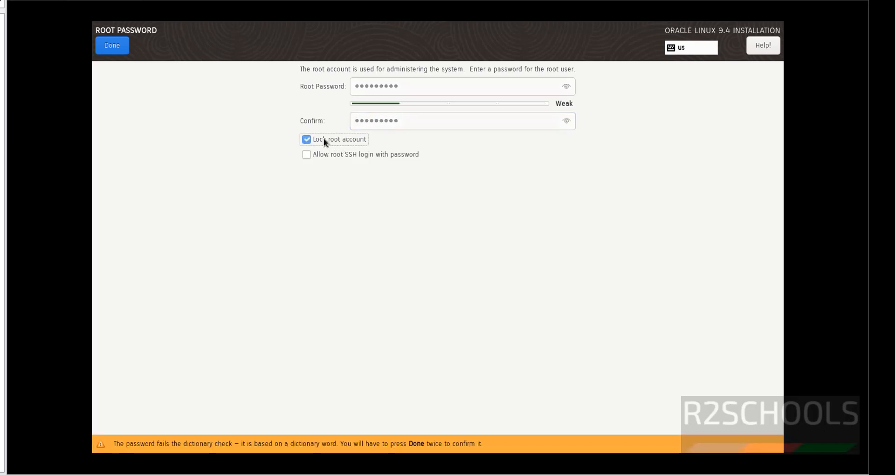
left_click(306, 140)
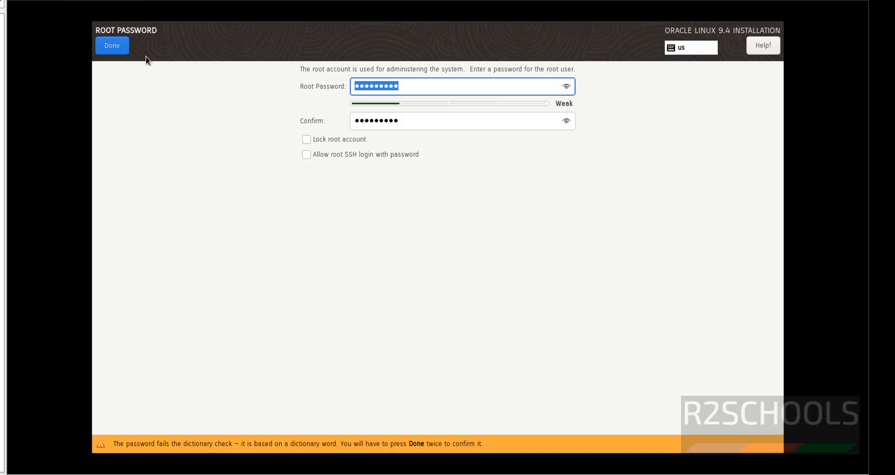
left_click(112, 45)
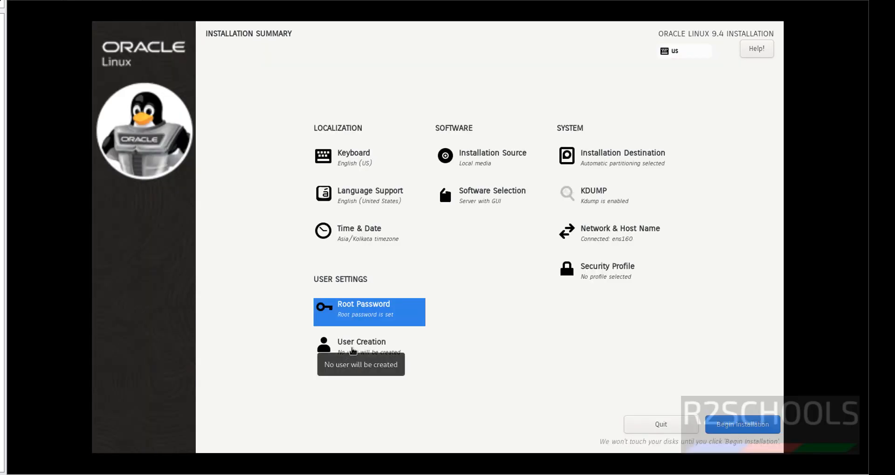
Create user r2schools with a password and administrator rights, then confirm.
left_click(361, 345)
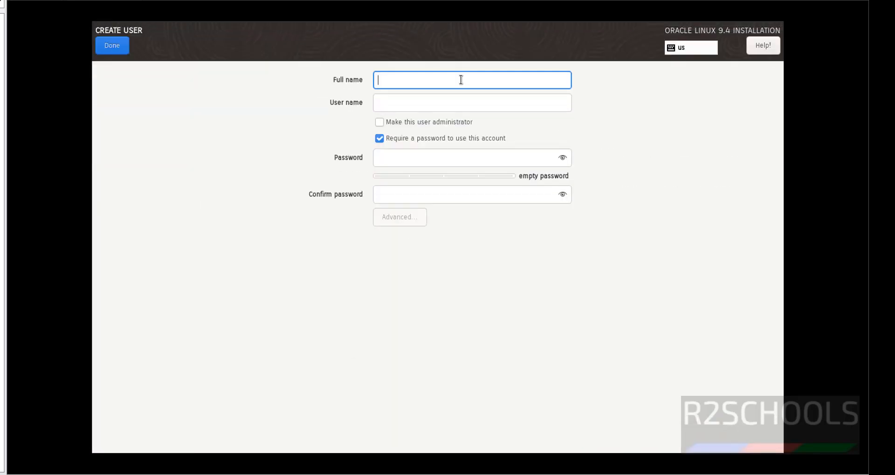
type("r2schools")
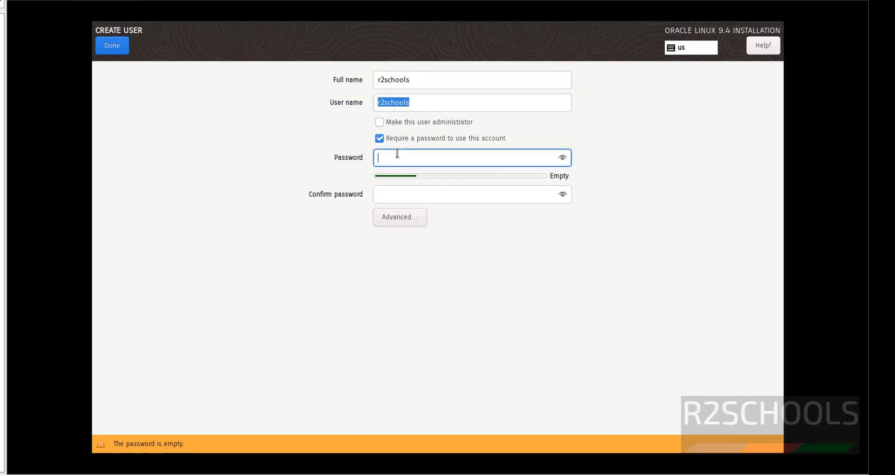
type("password")
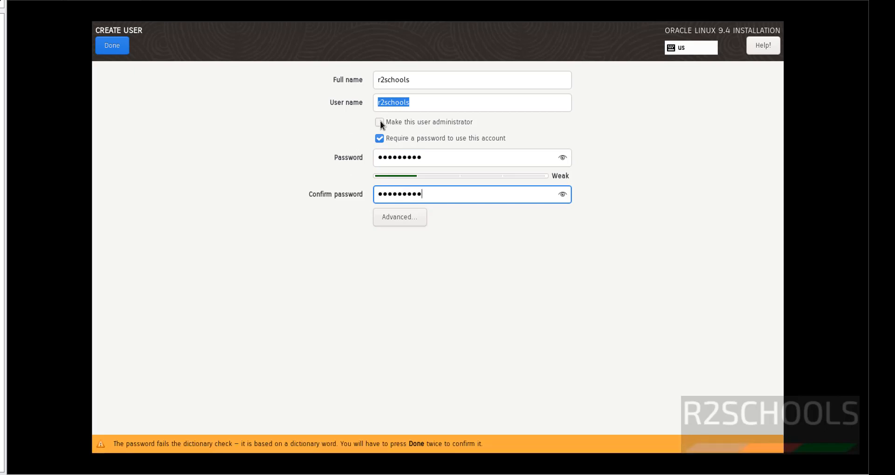
left_click(379, 122)
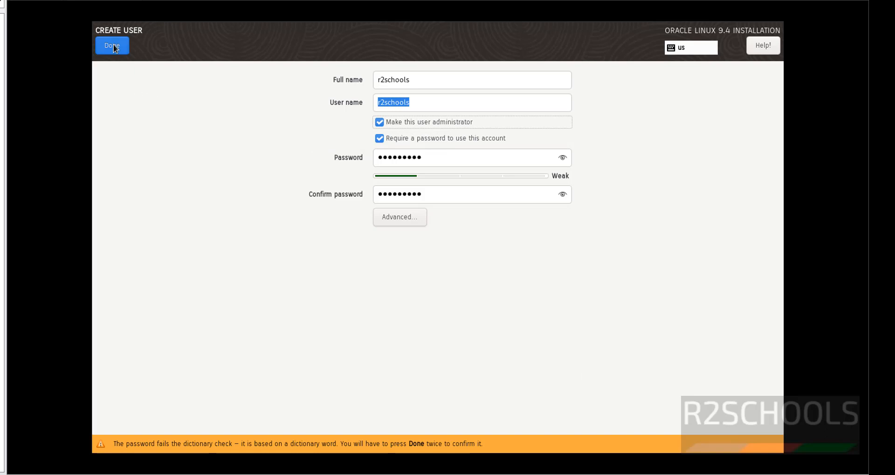
left_click(112, 45)
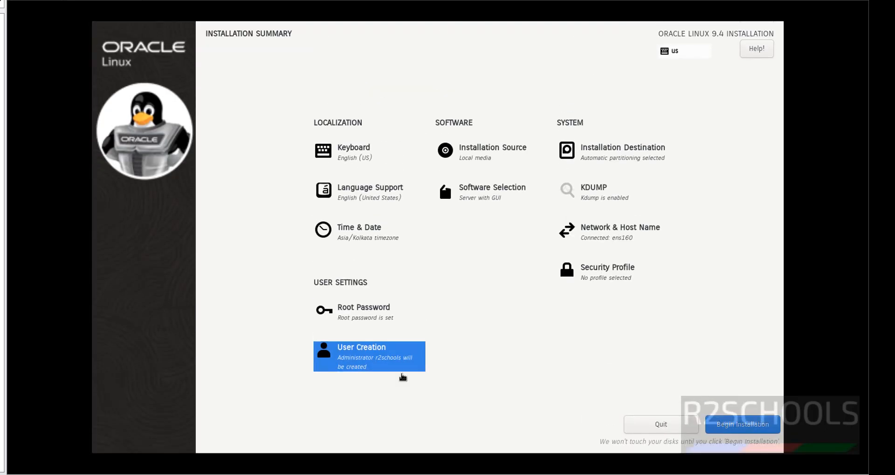
mouse_move(759, 412)
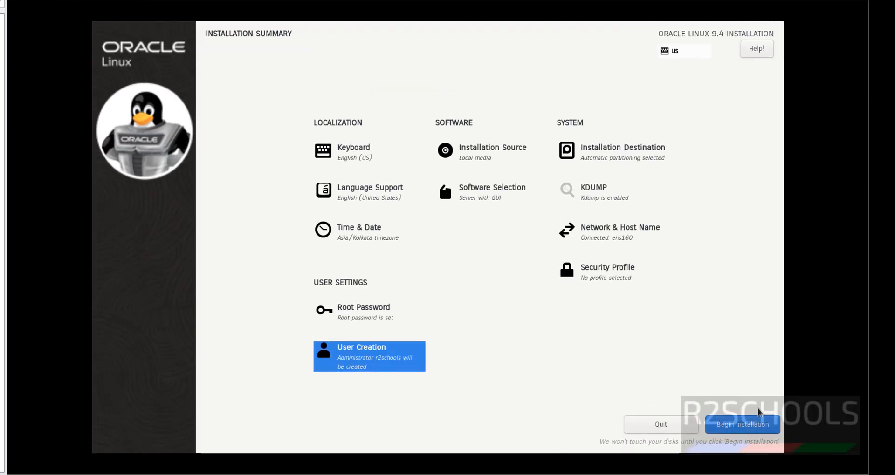
mouse_move(724, 355)
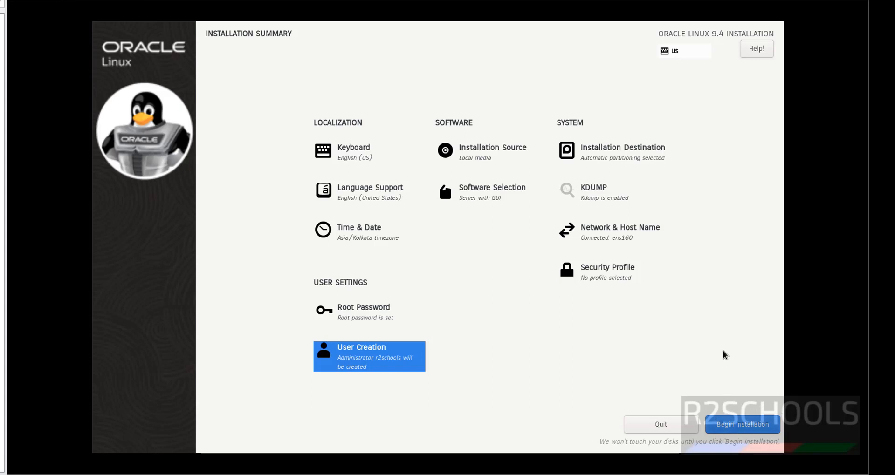
mouse_move(721, 369)
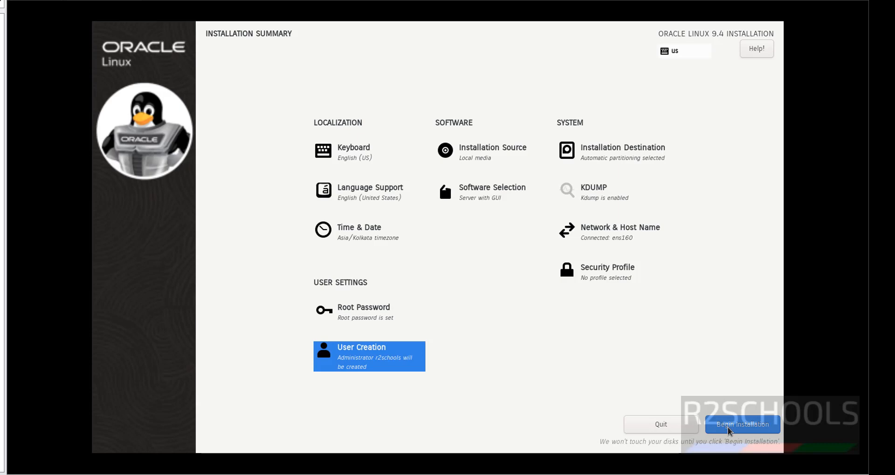
Begin the Oracle Linux 9.4 installation and wait until it reports Complete.
left_click(742, 425)
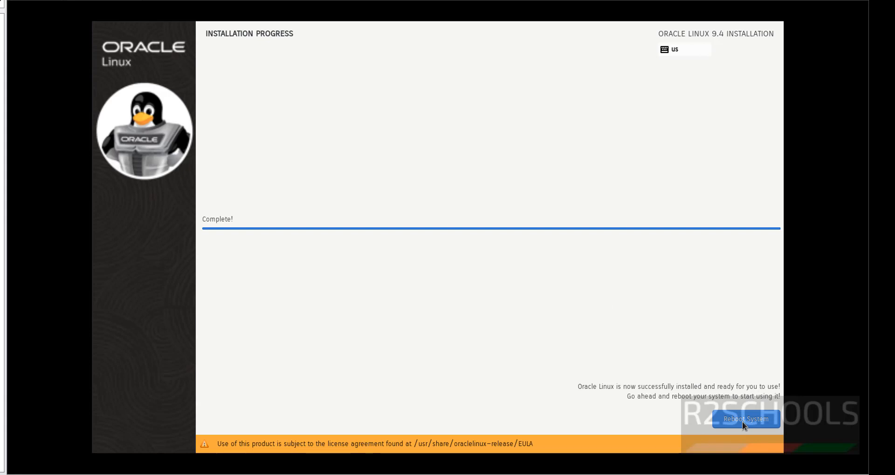
mouse_move(620, 345)
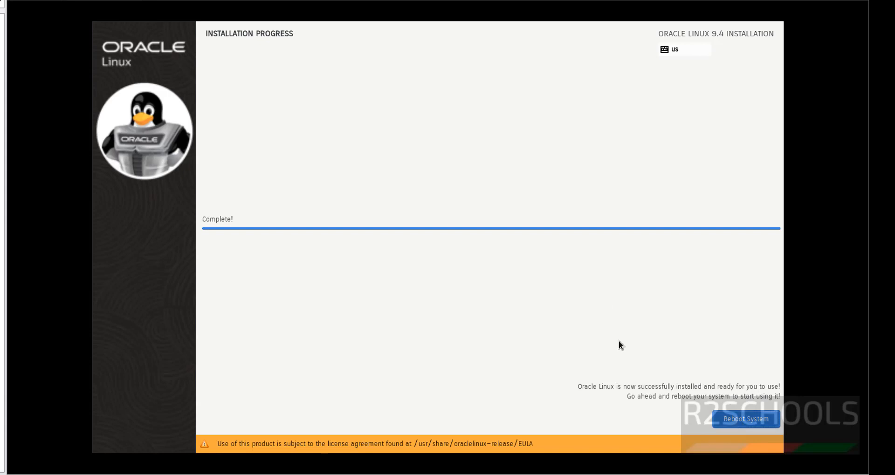
Reboot into Oracle Linux, log in as r2schools, and decline the welcome tour.
left_click(745, 419)
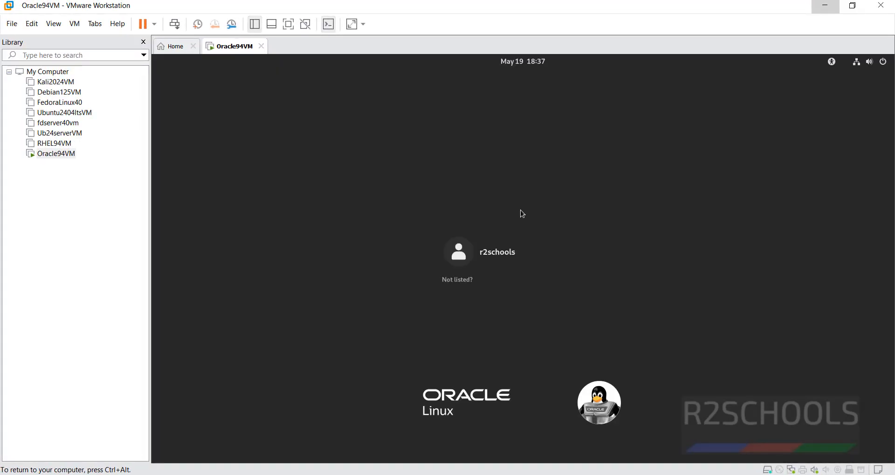
left_click(457, 252)
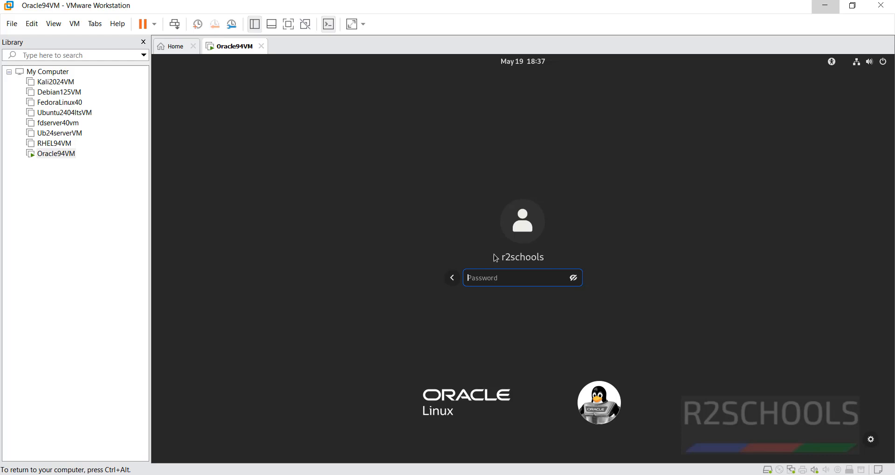
type("password")
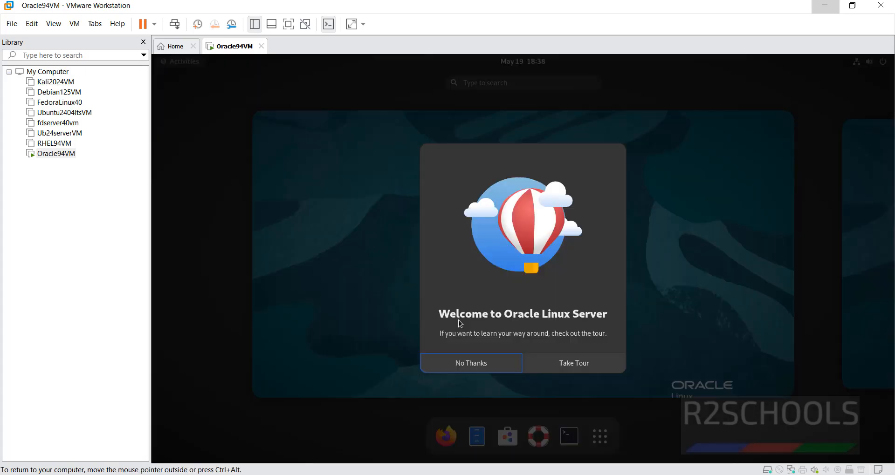
left_click(470, 363)
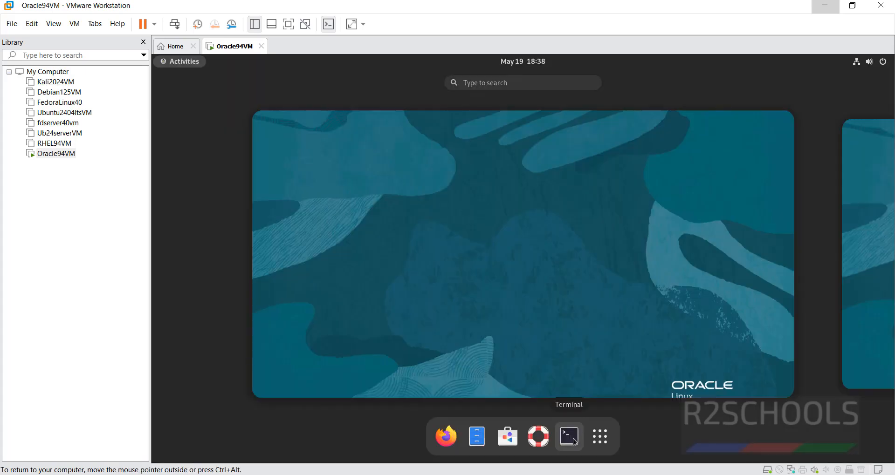
Open a terminal and run 'more /etc/os-release' to show Oracle Linux Server 9.4.
left_click(568, 437)
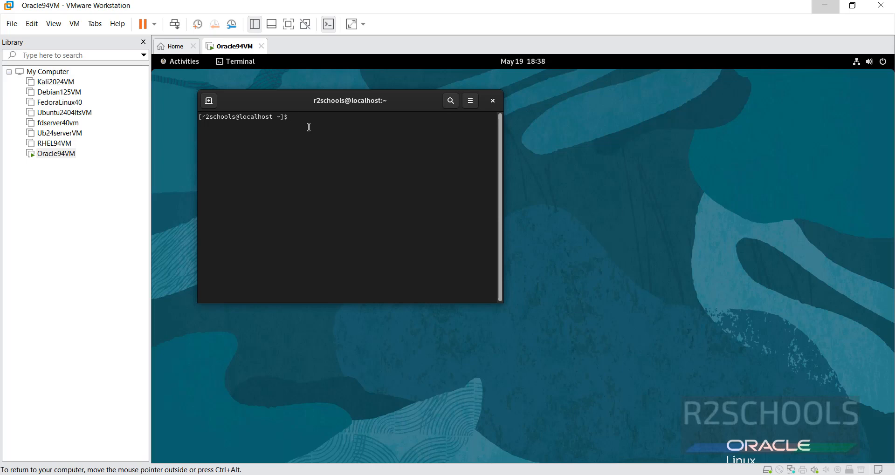
type("mor")
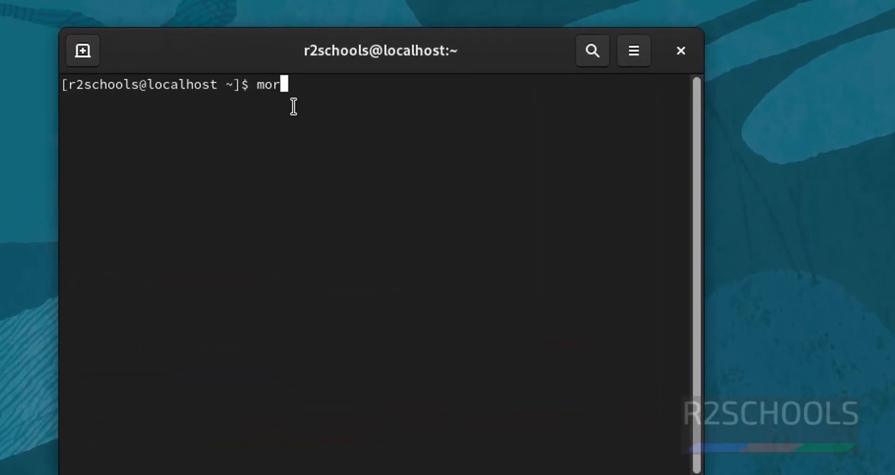
type("e /etc/")
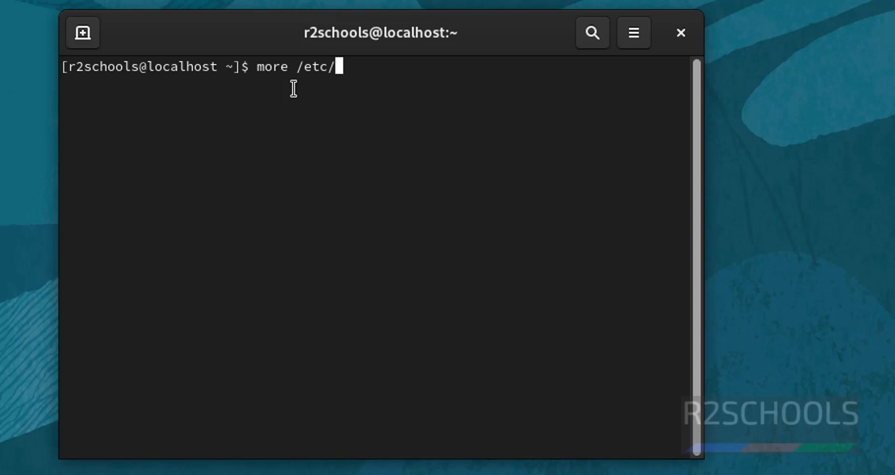
type("os-release")
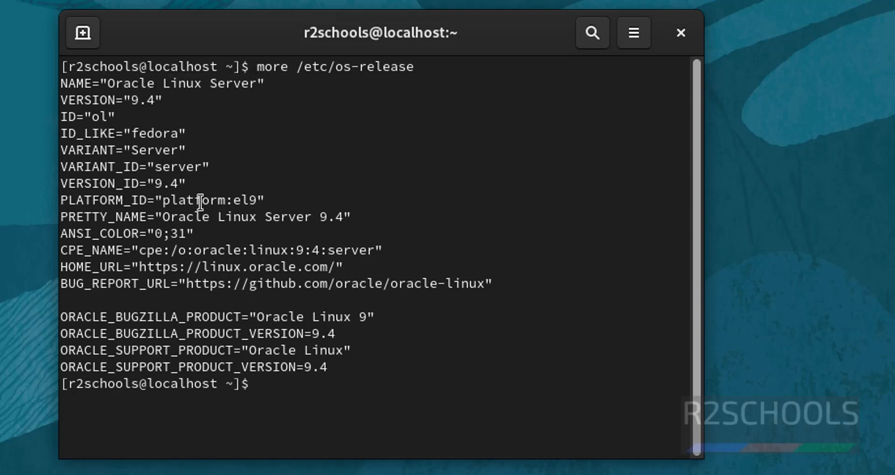
Run 'ifconfig' to list interfaces, showing ens160 at 192.168.129.149.
type("ifconfig")
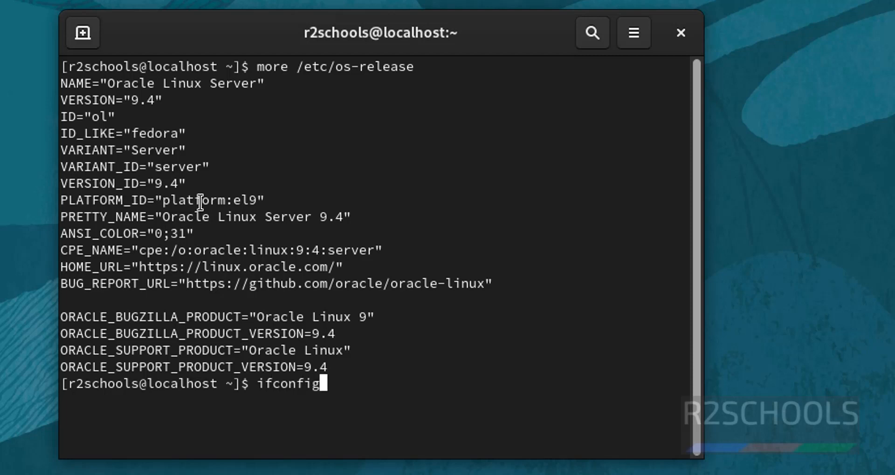
key("Return")
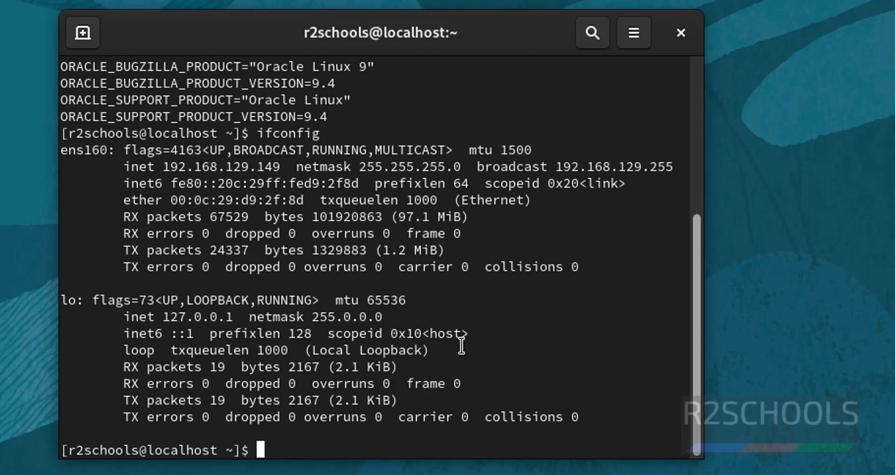
mouse_move(557, 301)
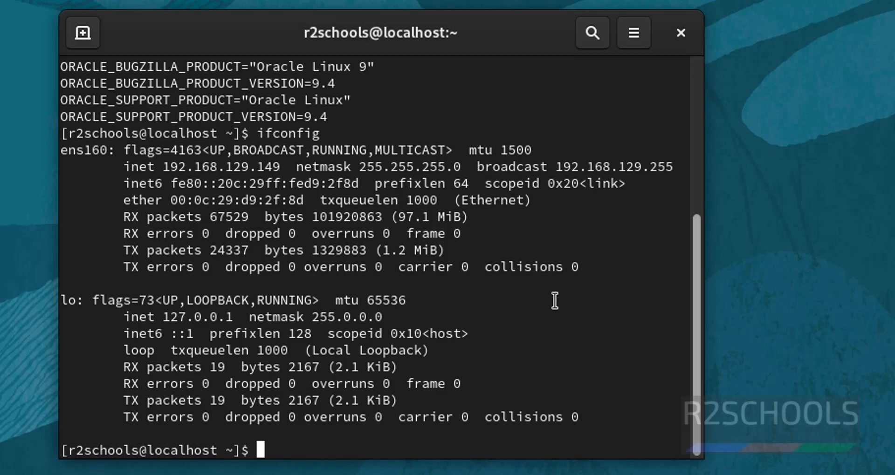
mouse_move(546, 336)
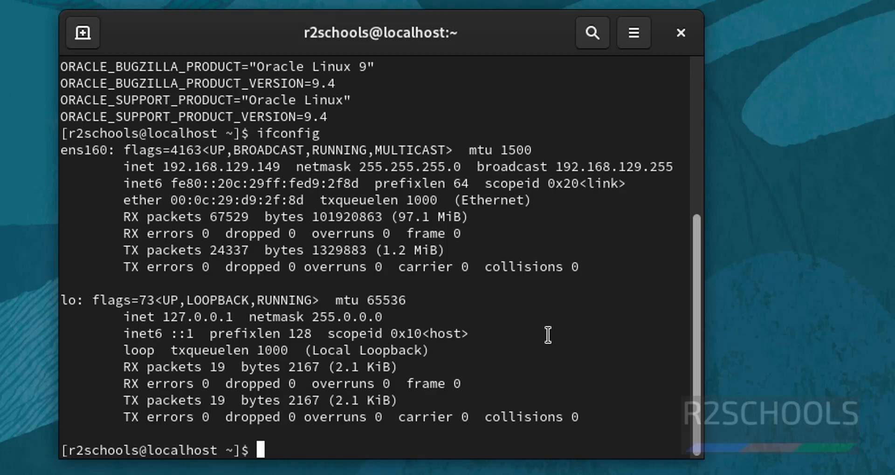
mouse_move(549, 337)
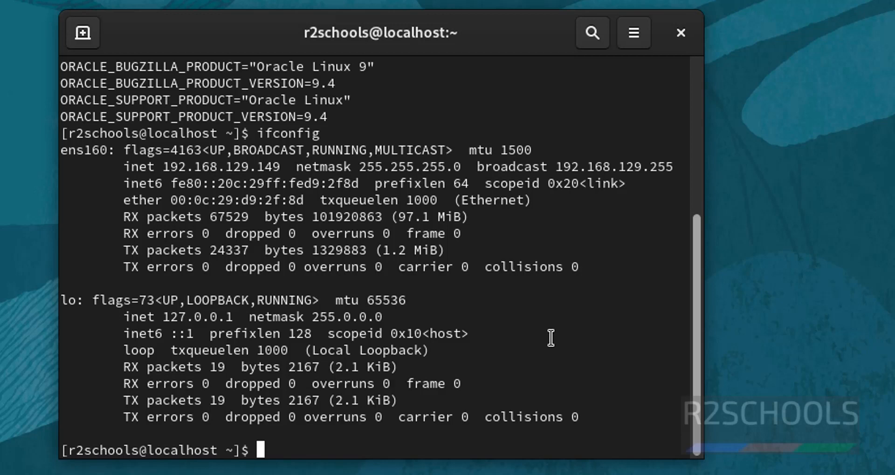
mouse_move(546, 341)
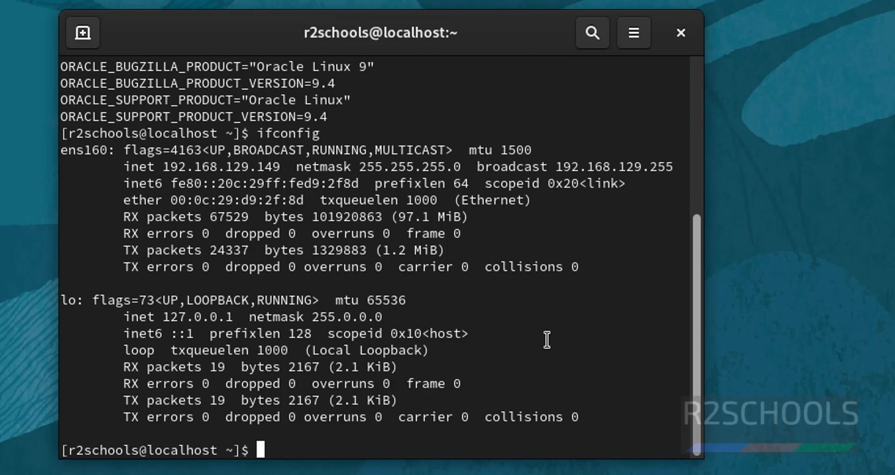